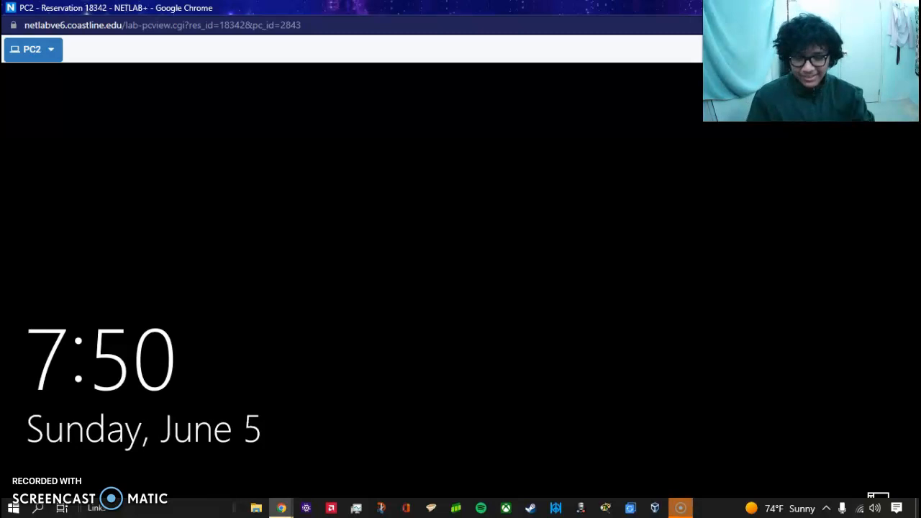
Shrink the NETLAB+ PC2 viewer into a small window over the Lab 9 guide.
click(32, 50)
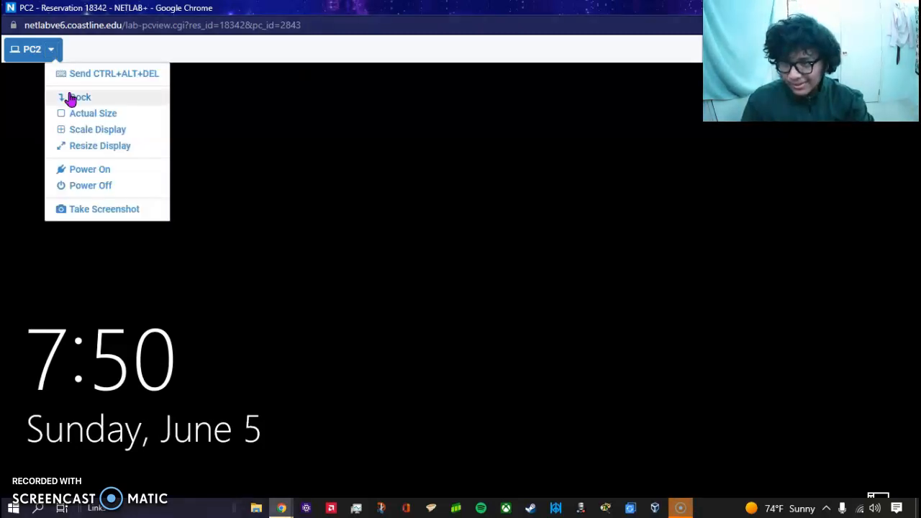
click(75, 97)
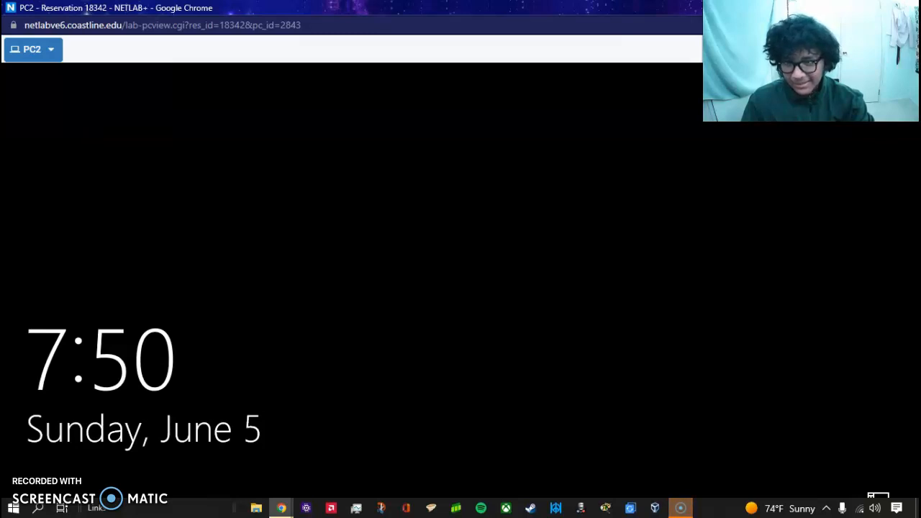
click(35, 49)
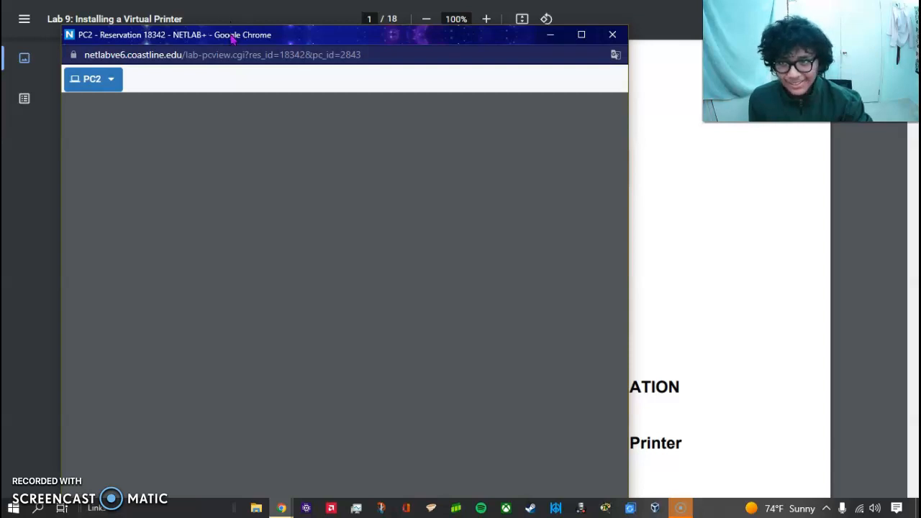
Leave the viewer and reopen PC2's remote console from the lab topology.
click(611, 35)
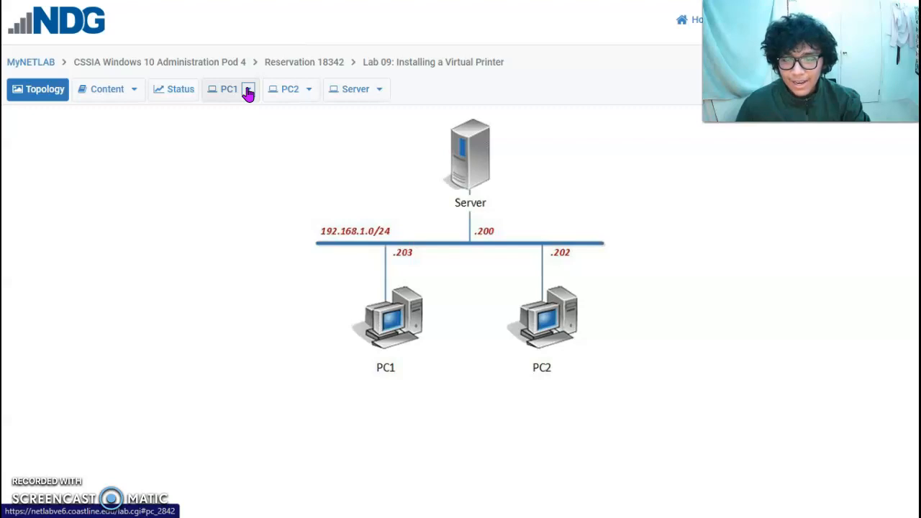
click(285, 89)
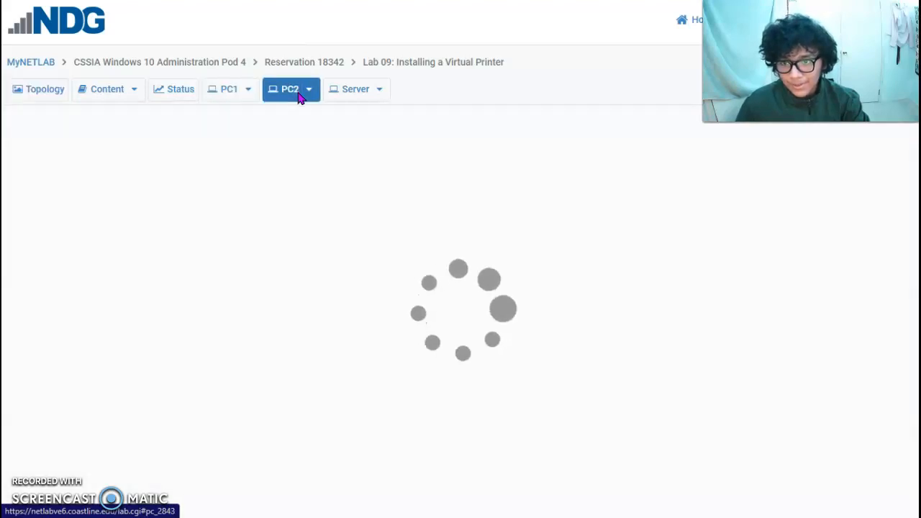
click(308, 90)
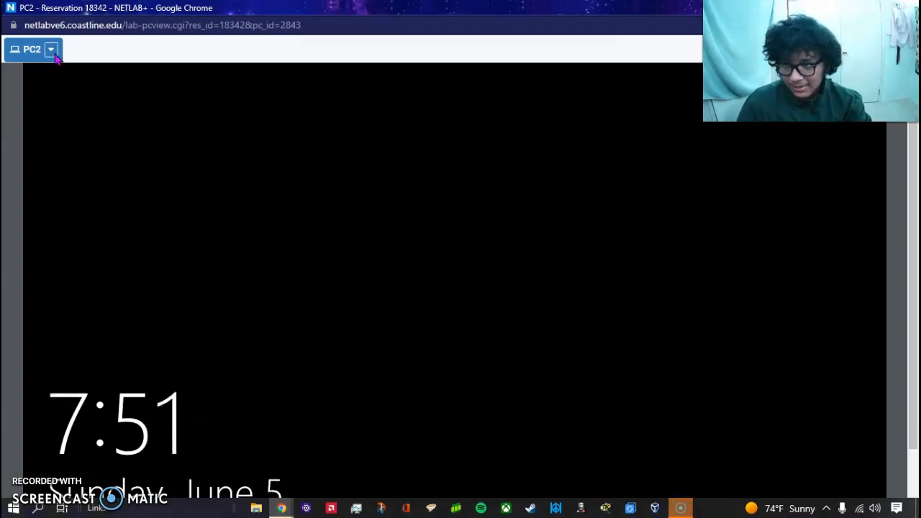
Wake PC2 with Ctrl+Alt+Del and sign in with the student password.
click(52, 51)
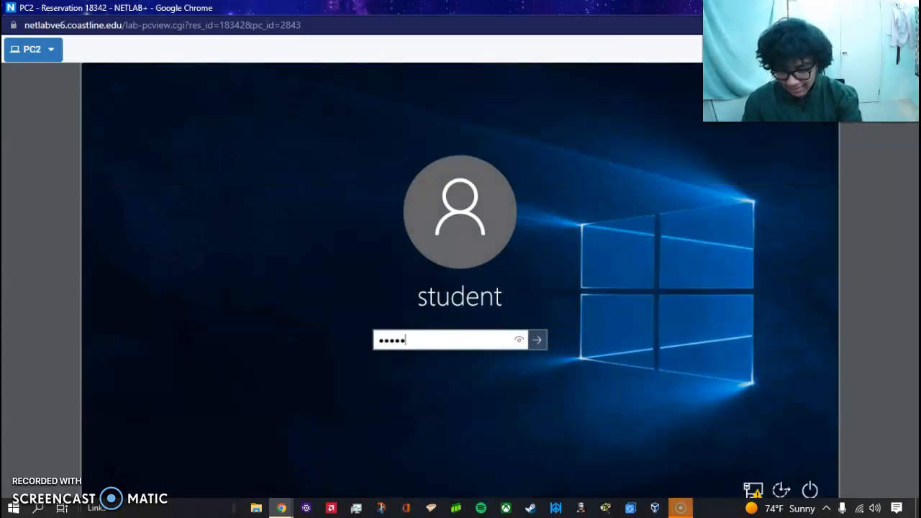
text(•••)
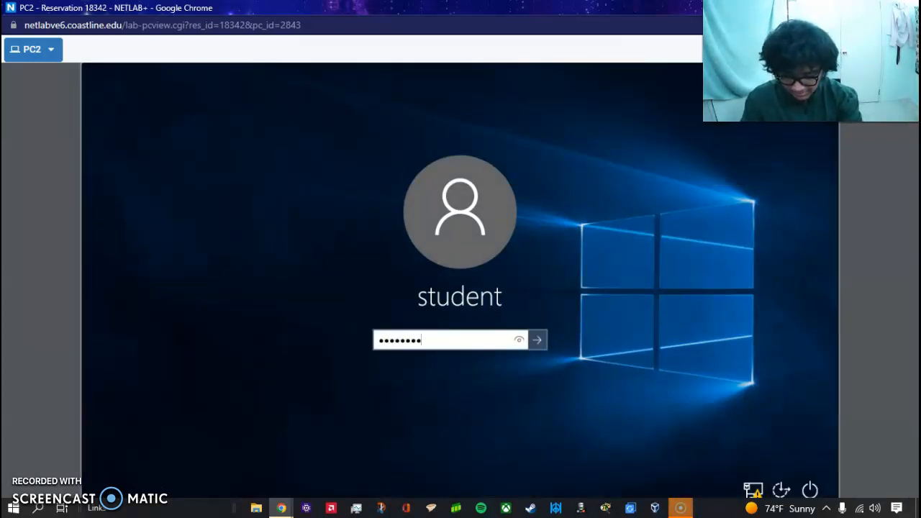
click(541, 339)
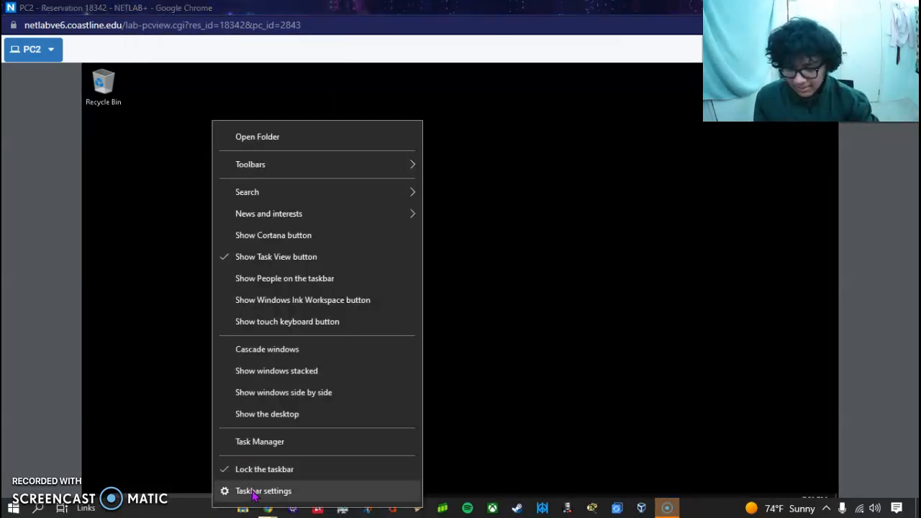
Set the taskbar location to Left in Taskbar settings and close Settings.
click(268, 491)
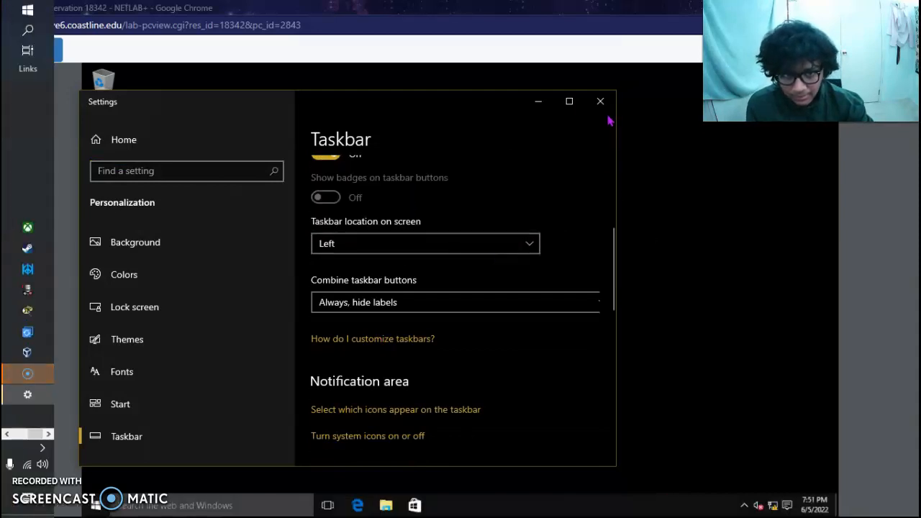
click(601, 101)
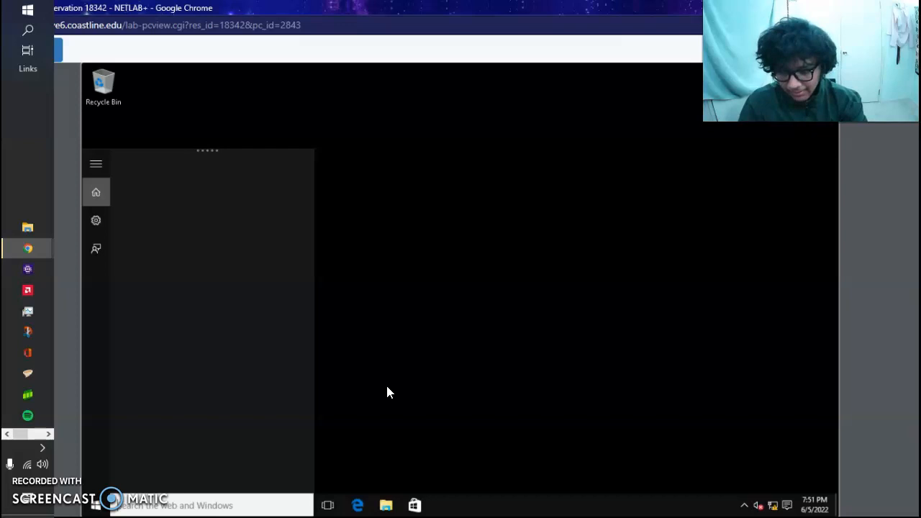
Launch Control Panel from Start search and go to Devices and Printers.
text(cpmtr)
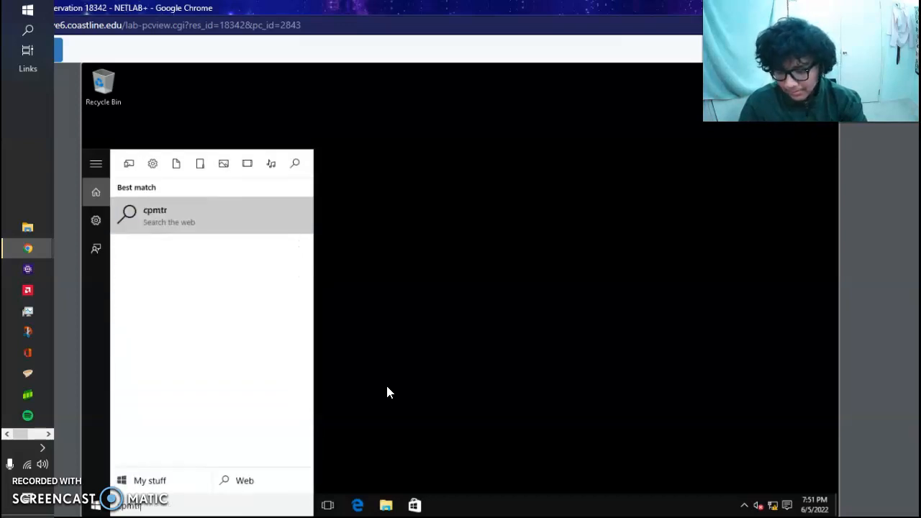
text(control)
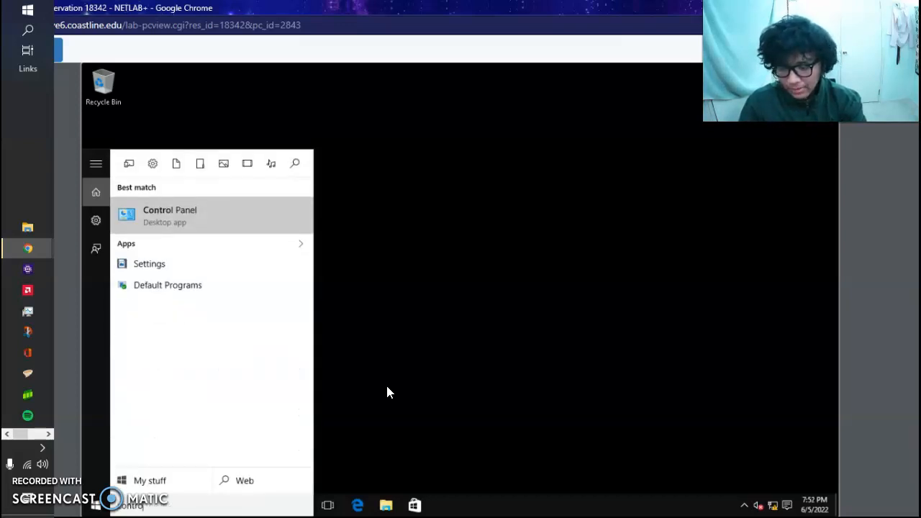
click(170, 215)
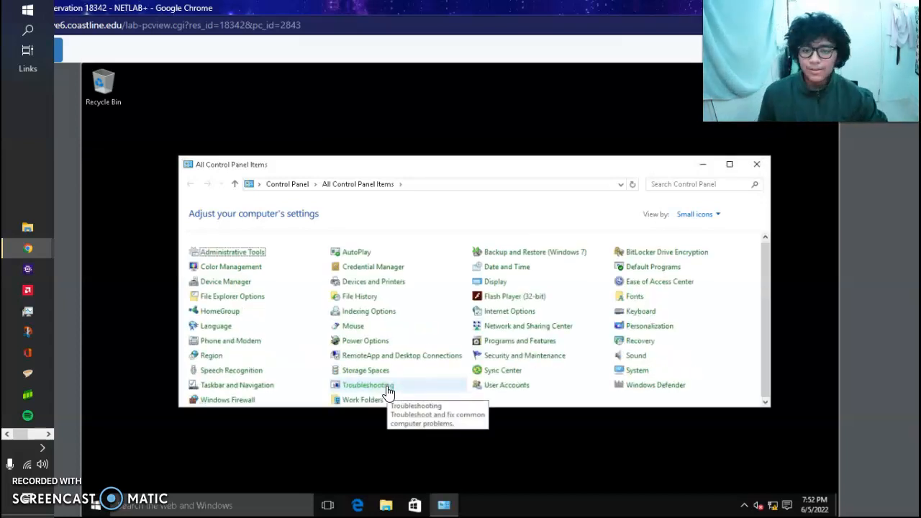
mouse_move(389, 285)
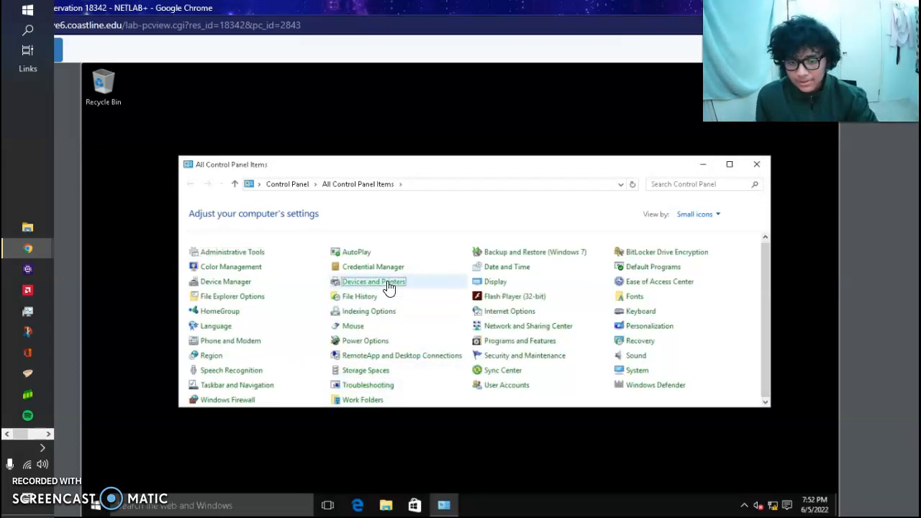
double_click(374, 280)
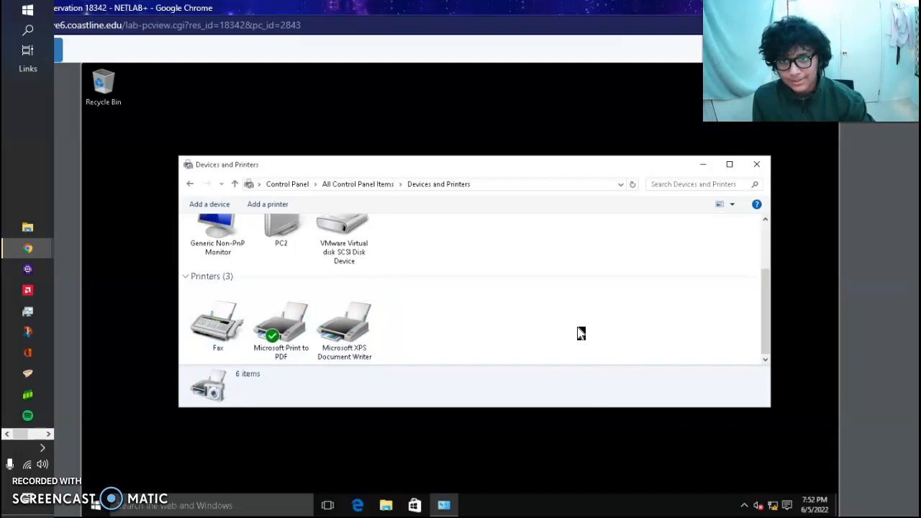
mouse_move(288, 207)
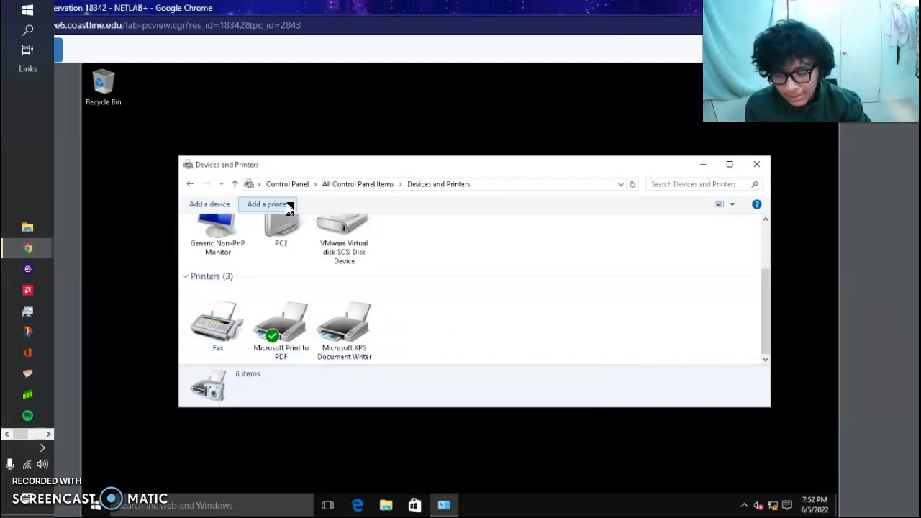
Begin Add a printer, skip the search and choose a local printer with manual settings.
click(267, 205)
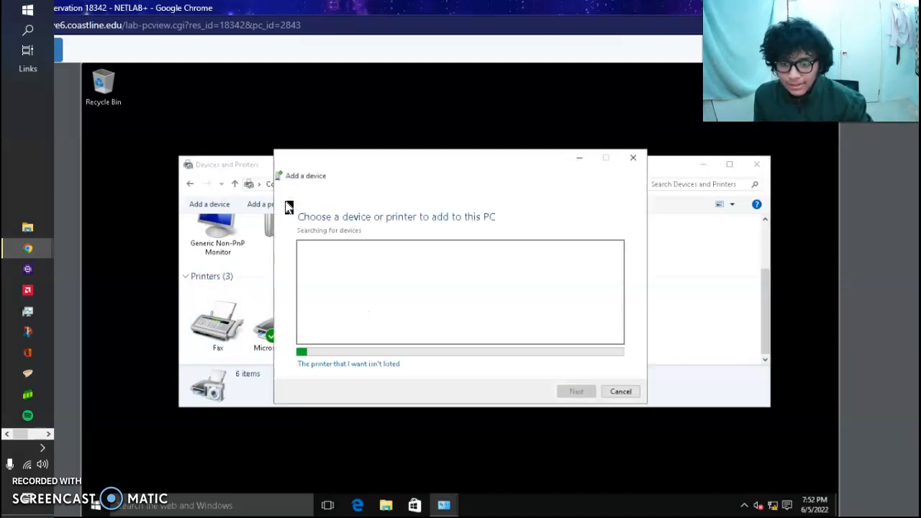
mouse_move(386, 268)
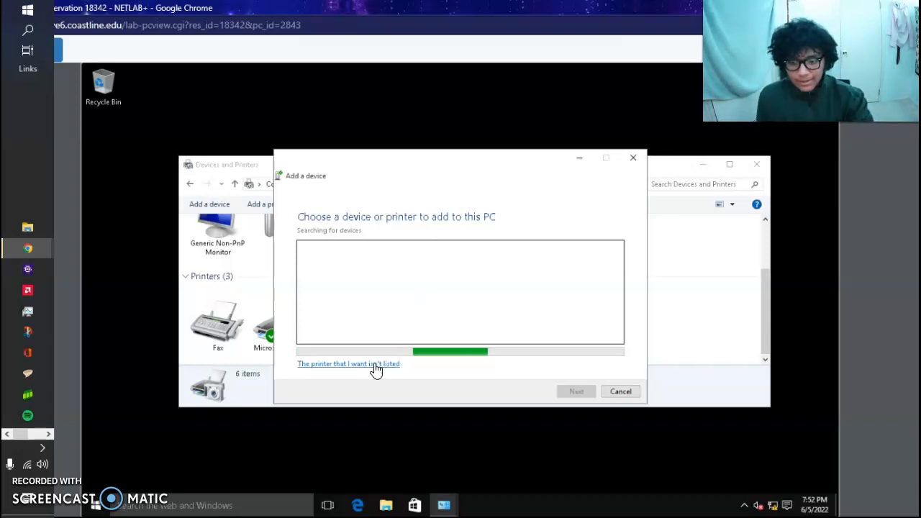
mouse_move(383, 374)
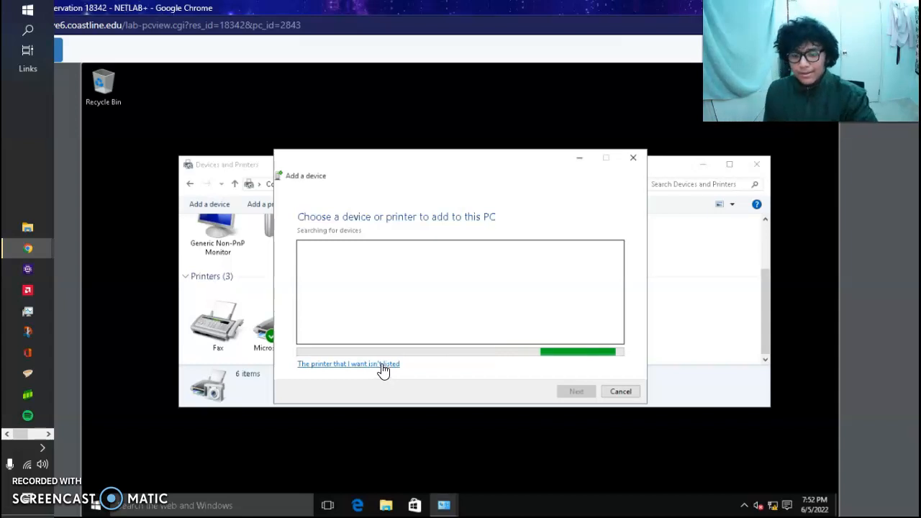
click(348, 364)
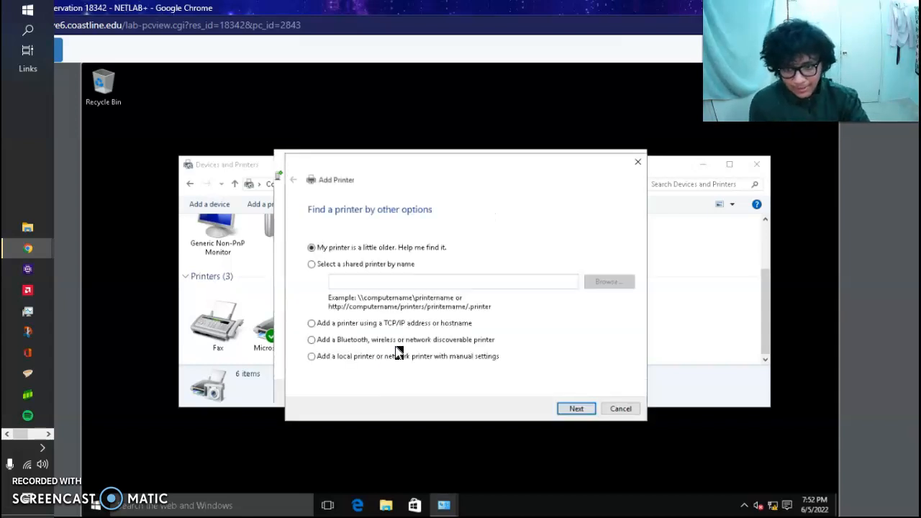
click(311, 357)
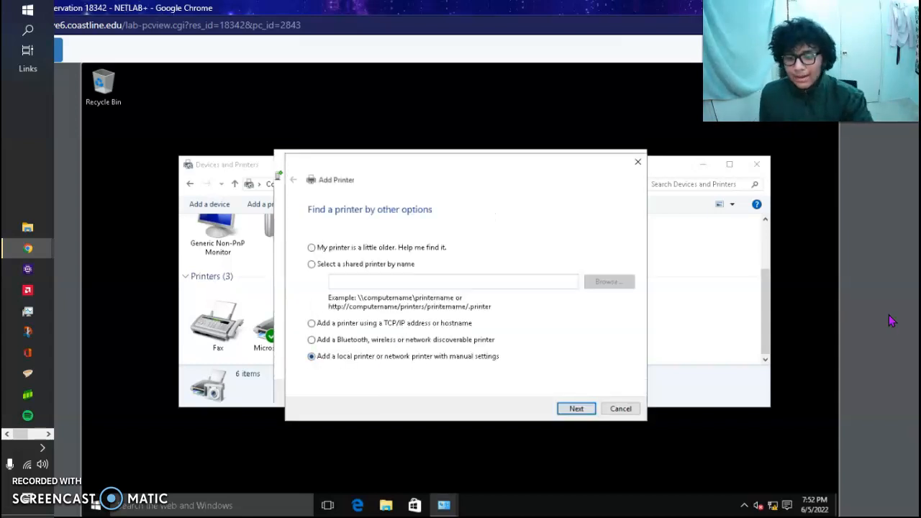
mouse_move(892, 320)
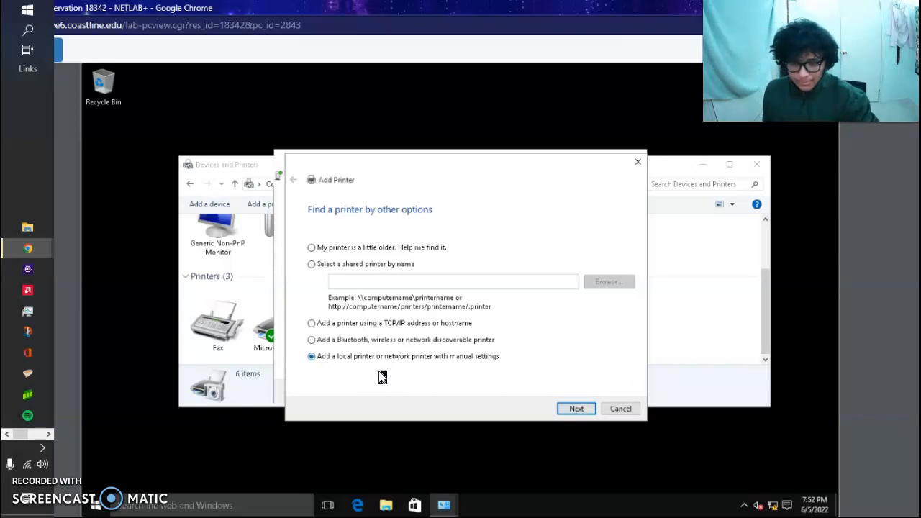
Use the FILE: (Print to File) port and advance to the printer driver page.
click(575, 409)
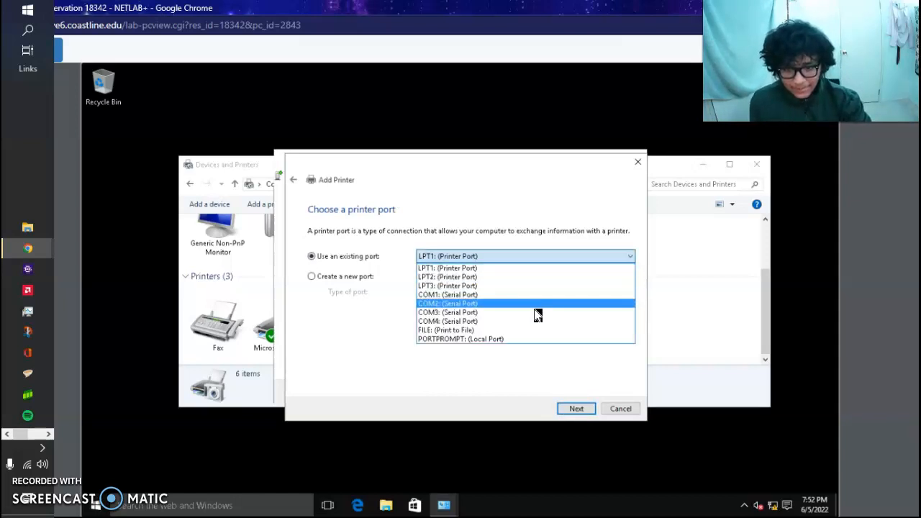
click(447, 330)
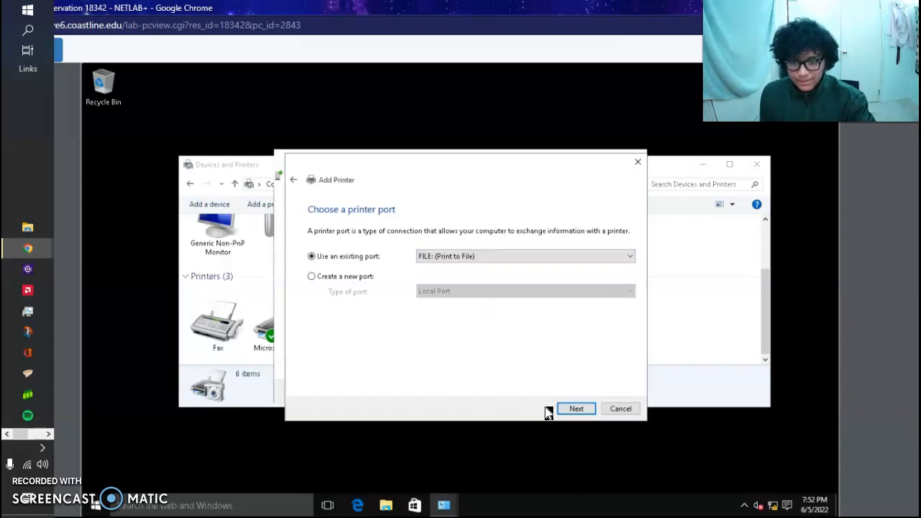
click(575, 409)
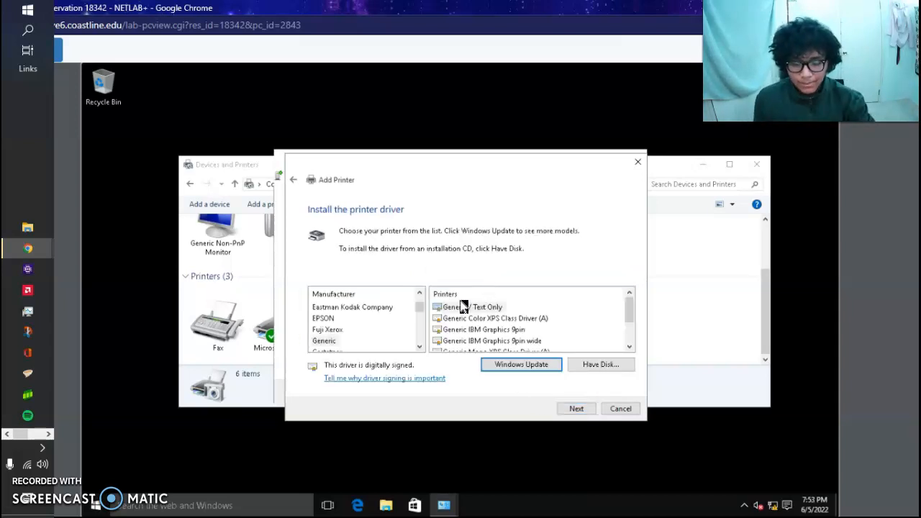
mouse_move(543, 319)
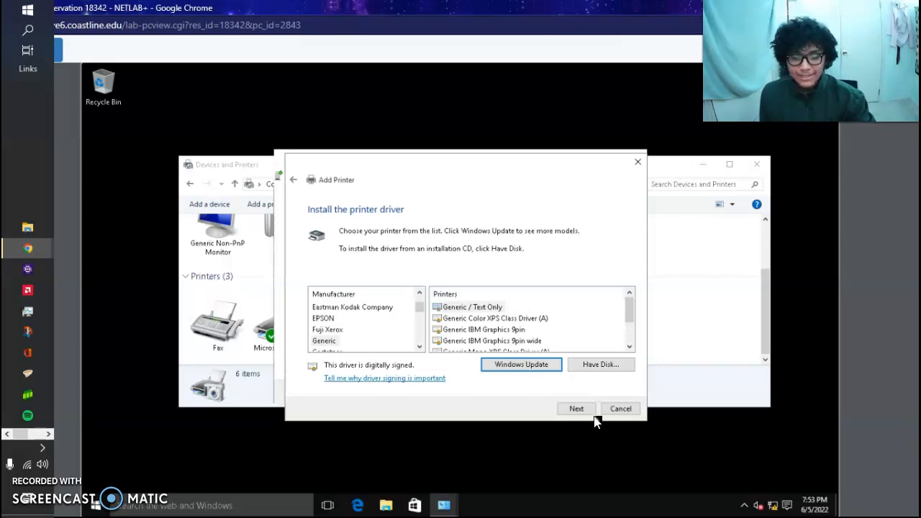
Accept Generic / Text Only, replace the current driver and name it Virtual Printer.
click(576, 409)
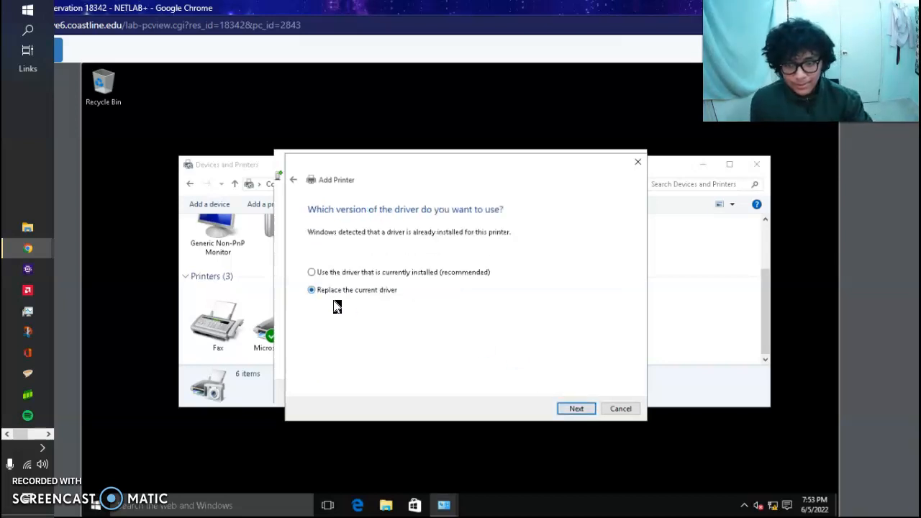
click(576, 409)
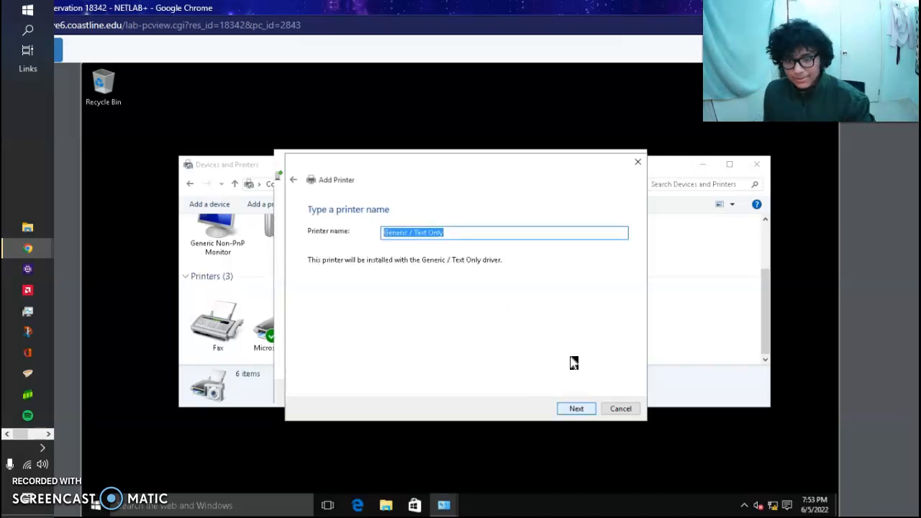
mouse_move(550, 328)
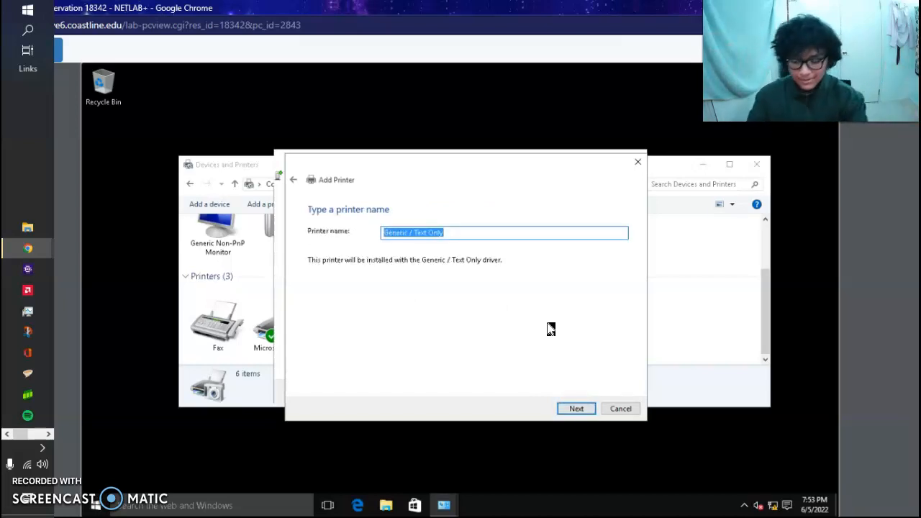
text(Virtual P)
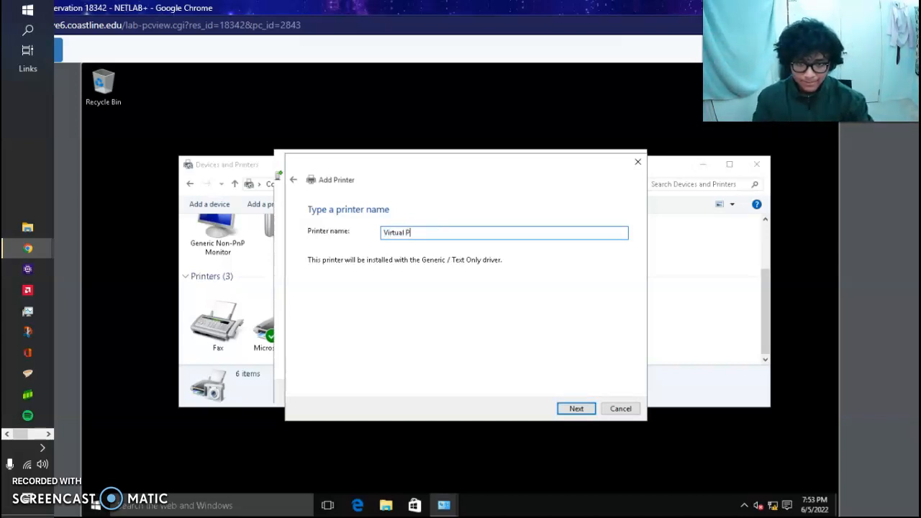
text(rinter)
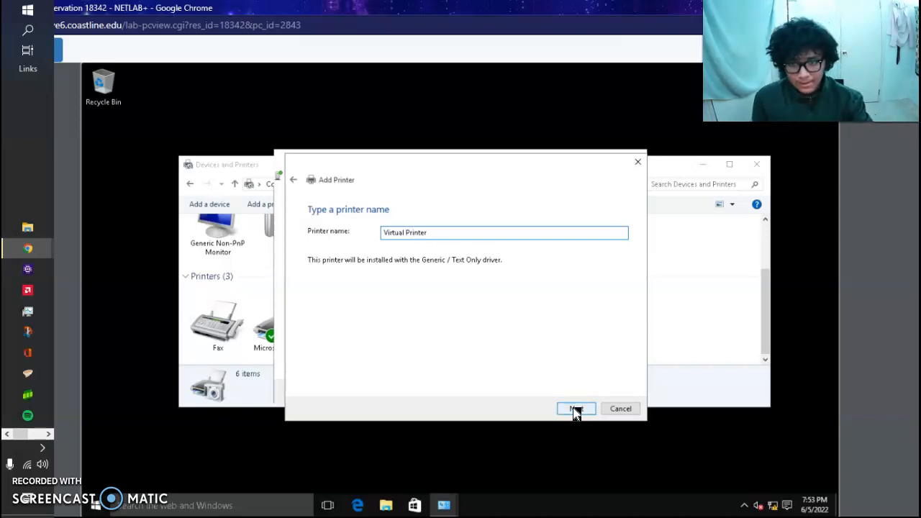
Finish Virtual Printer unshared as default, check its status and switch windows.
click(575, 408)
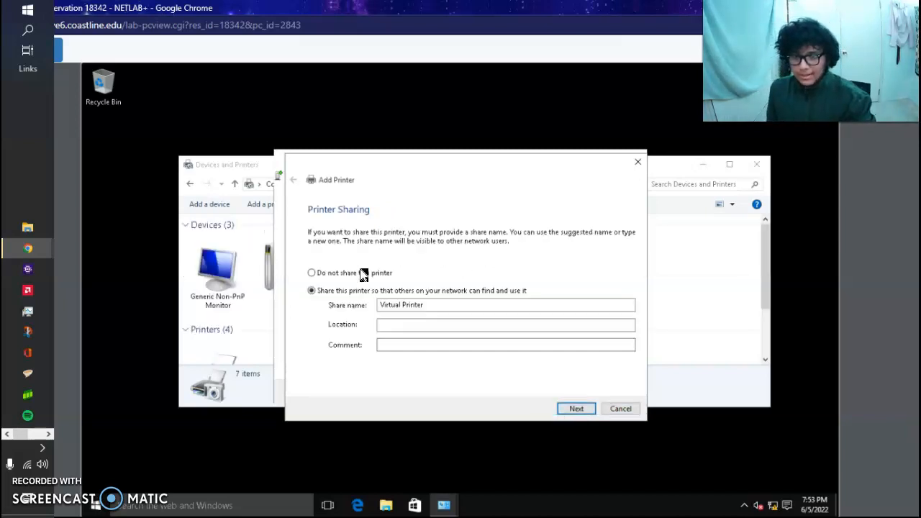
click(311, 274)
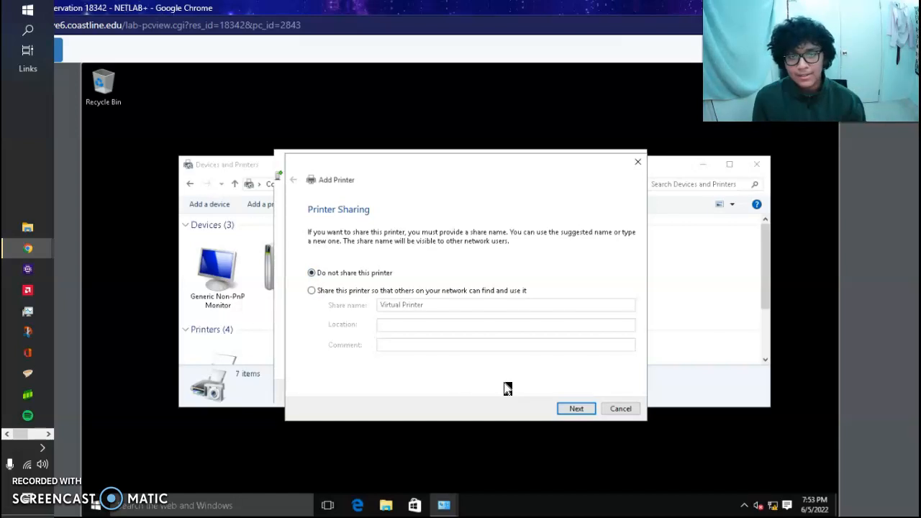
mouse_move(561, 391)
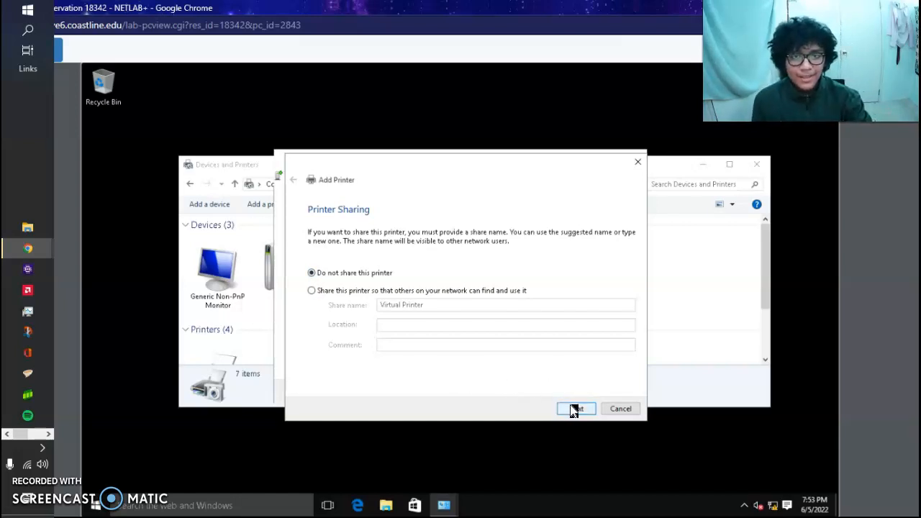
click(576, 408)
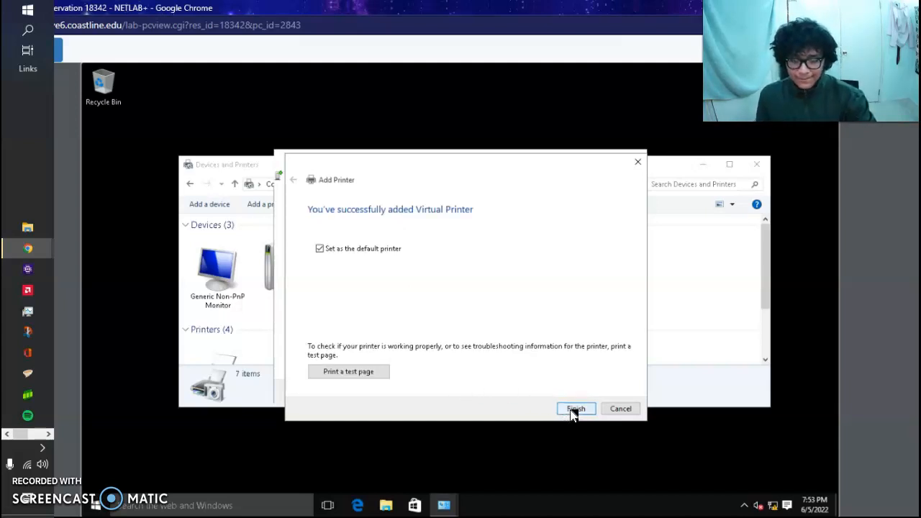
click(575, 408)
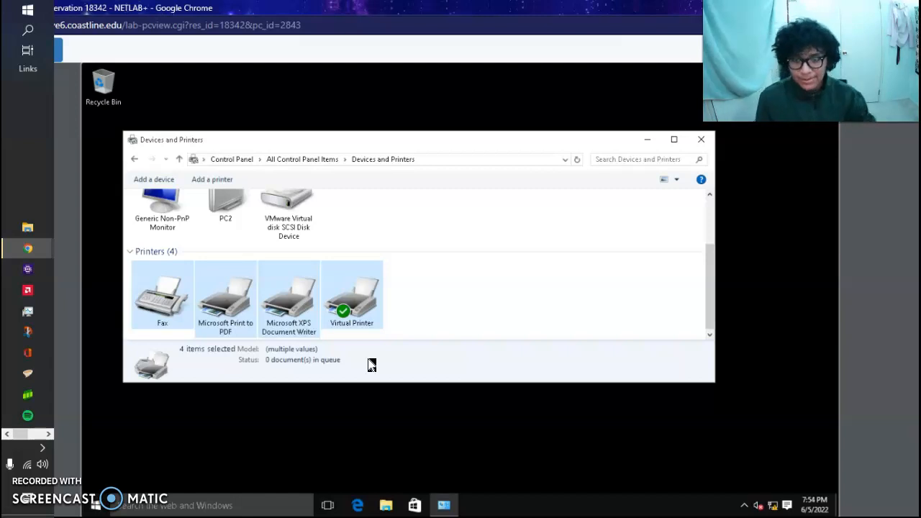
click(351, 295)
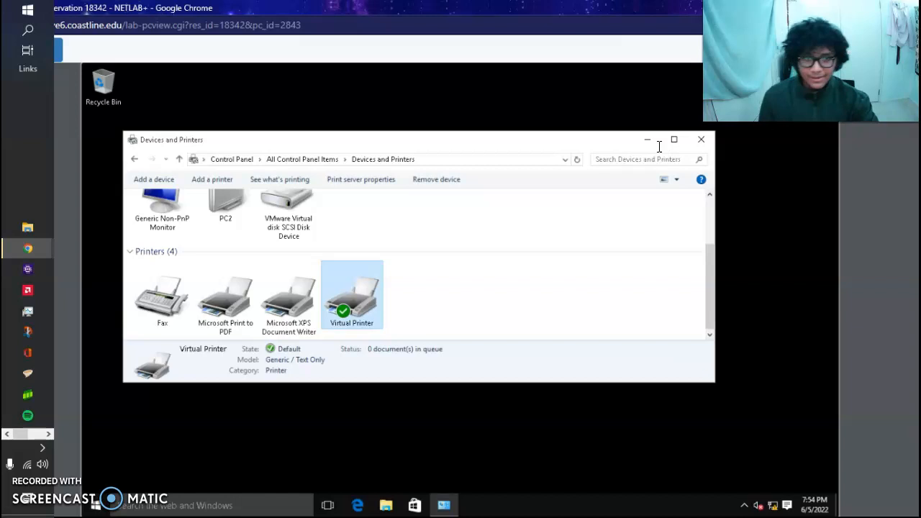
key(alt+tab)
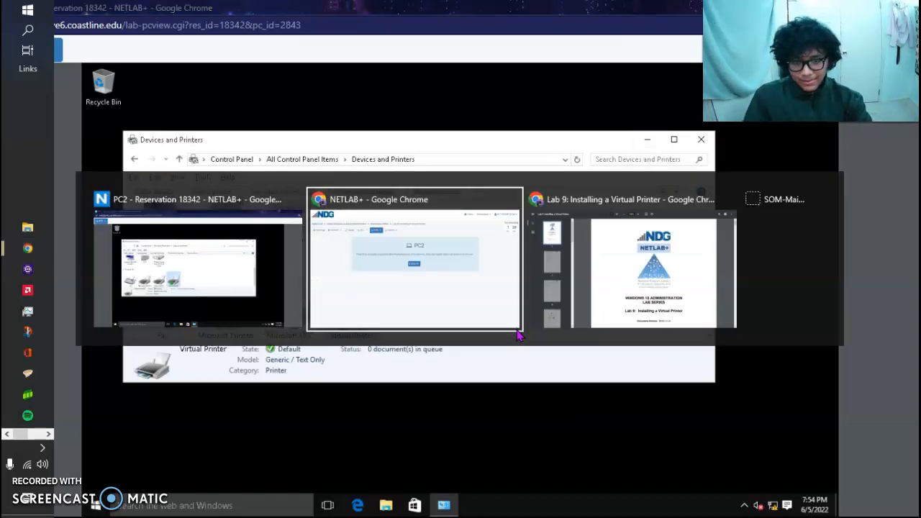
Scroll the Lab 9 PDF down to section 3, Test the Generic Virtual Printer.
click(653, 272)
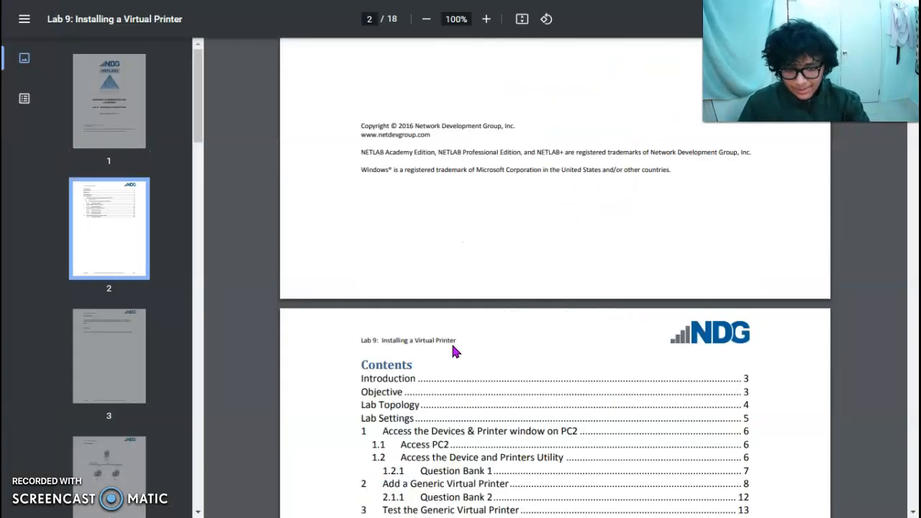
scroll(down, 3)
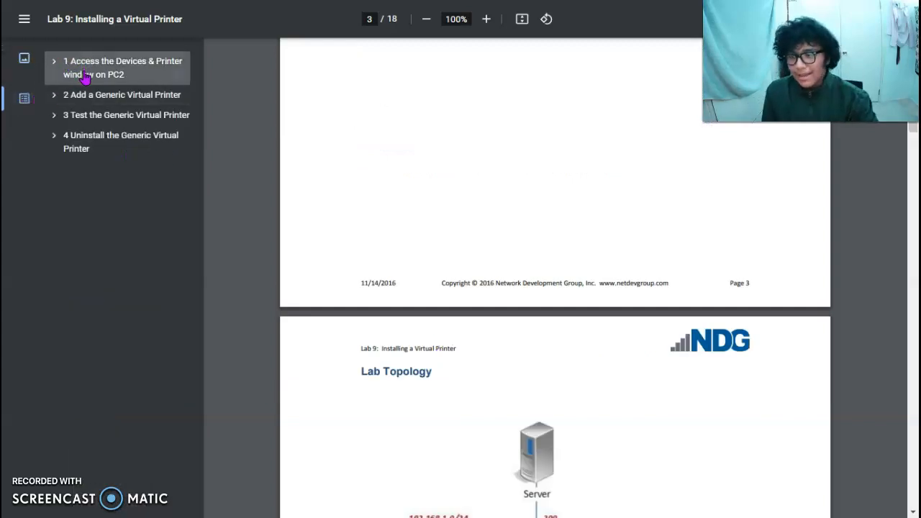
mouse_move(112, 75)
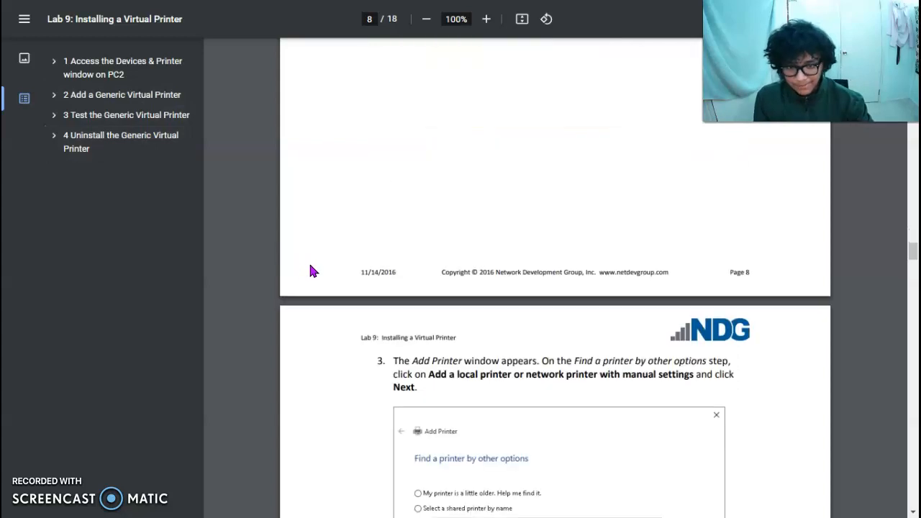
scroll(down, 3)
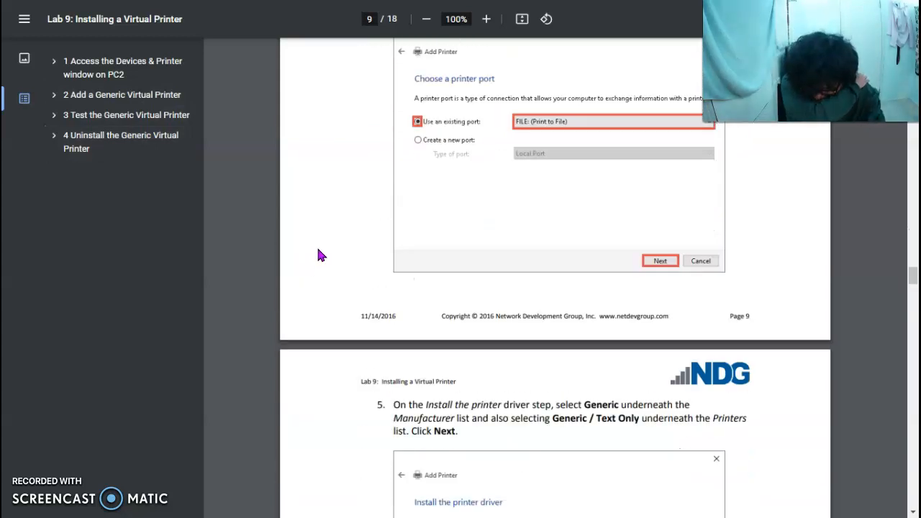
scroll(down, 3)
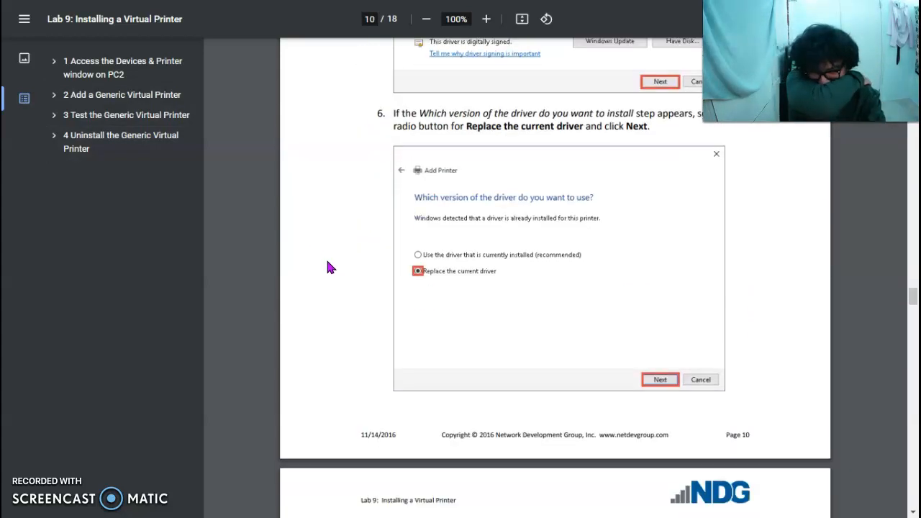
scroll(down, 3)
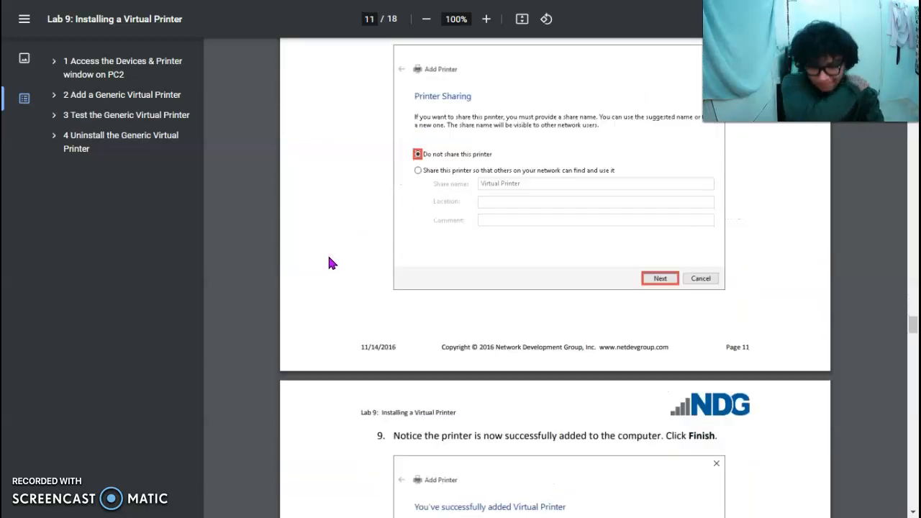
scroll(down, 3)
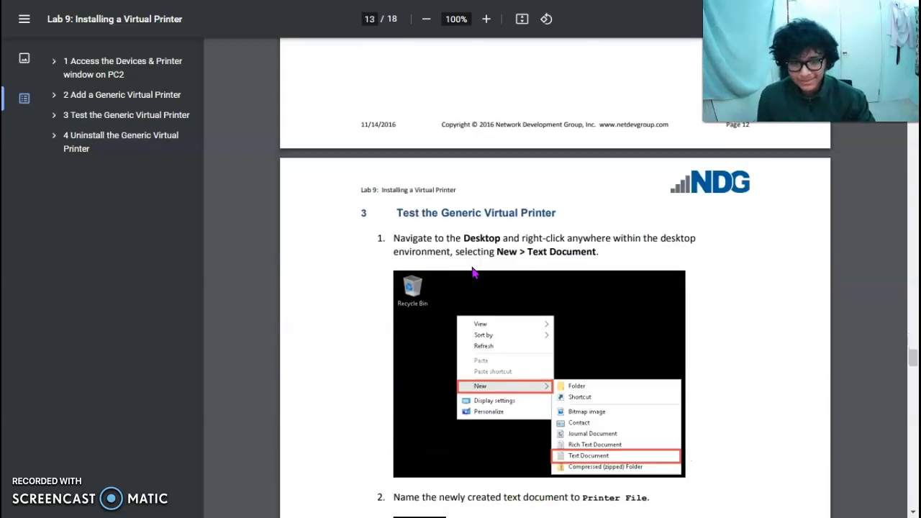
scroll(down, 3)
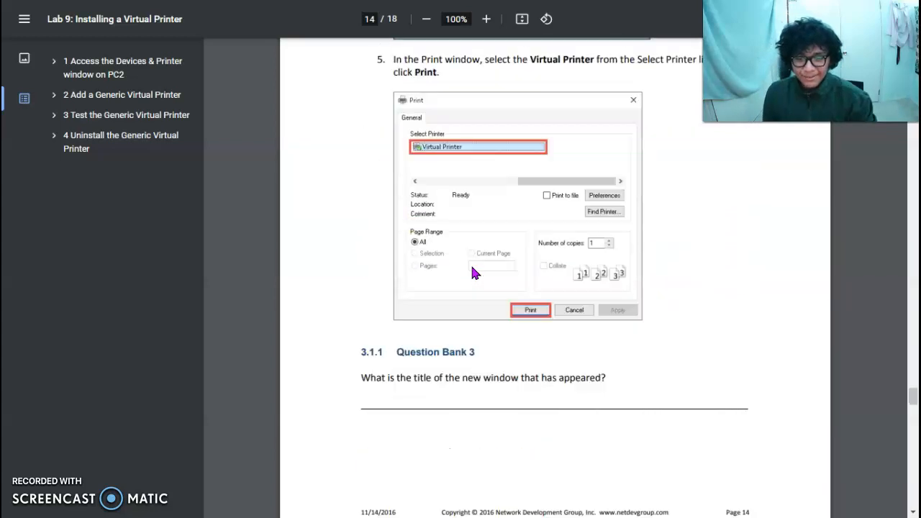
scroll(down, 3)
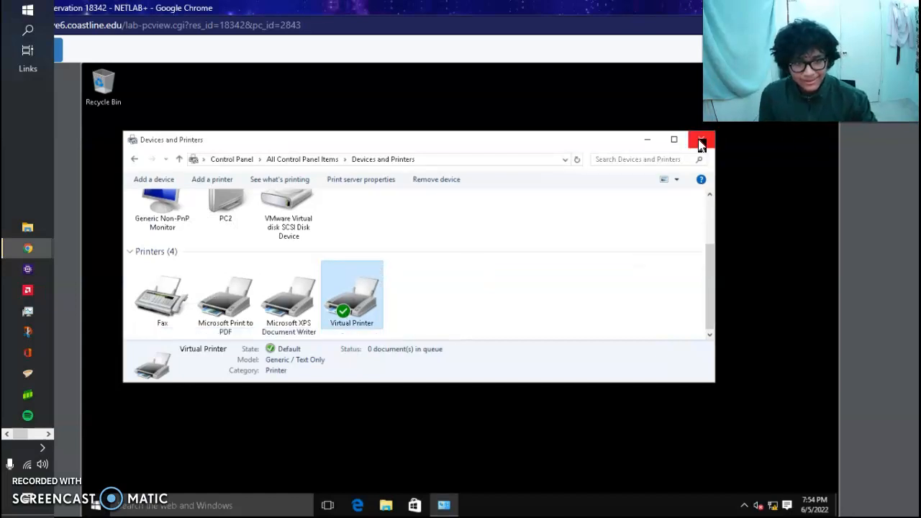
Close Devices and Printers and create a desktop text document renamed Printer File.
click(701, 141)
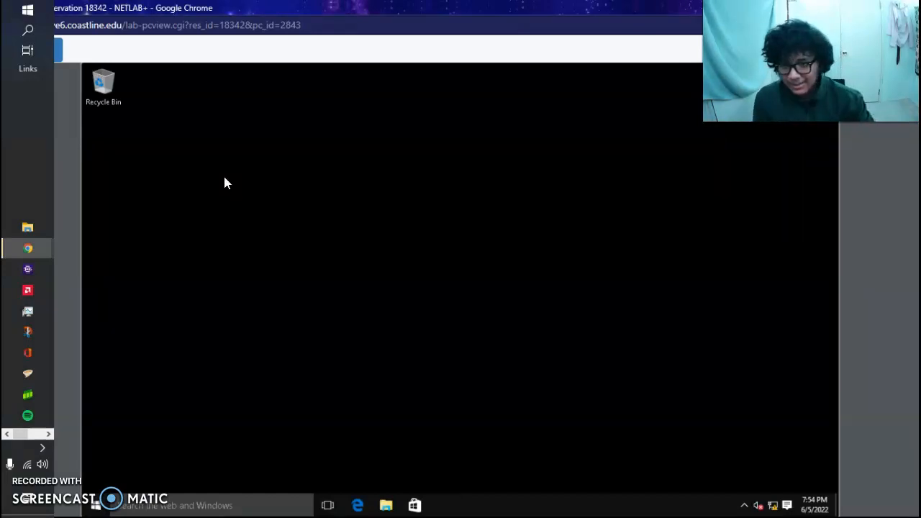
right_click(228, 181)
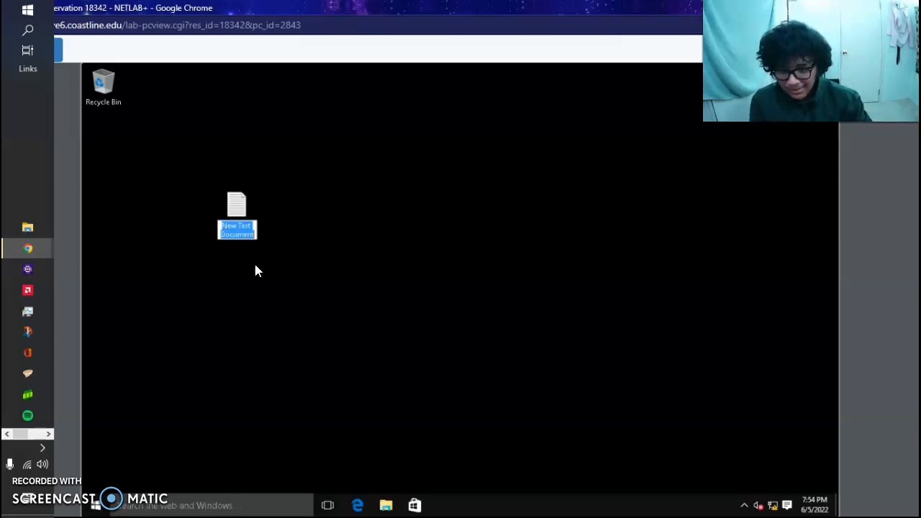
mouse_move(368, 210)
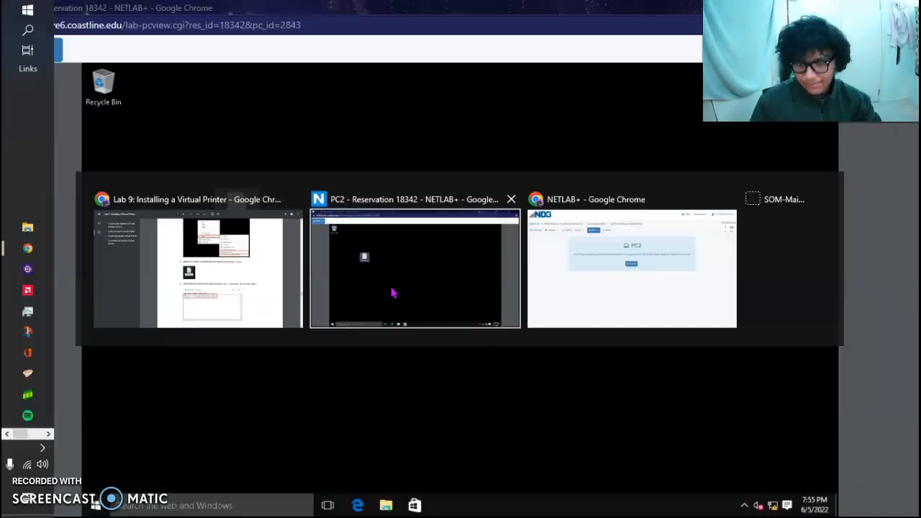
right_click(236, 208)
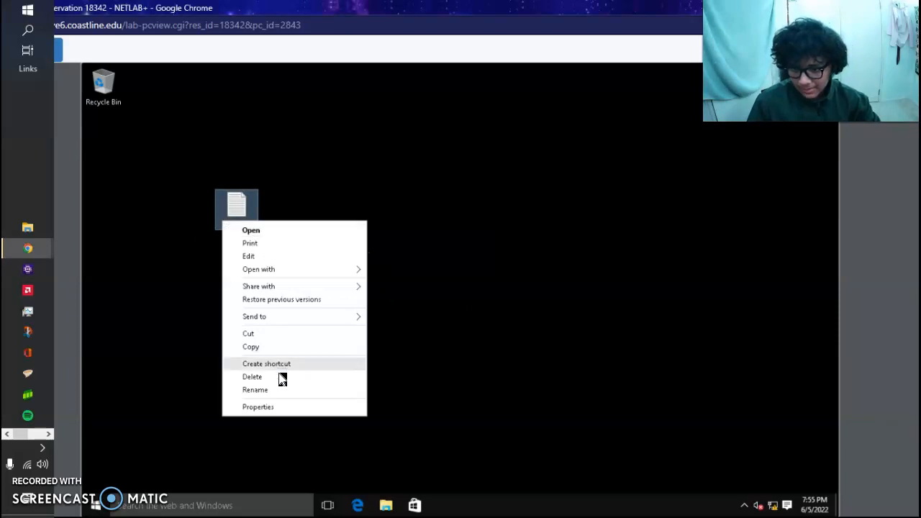
click(255, 390)
text(Printer File)
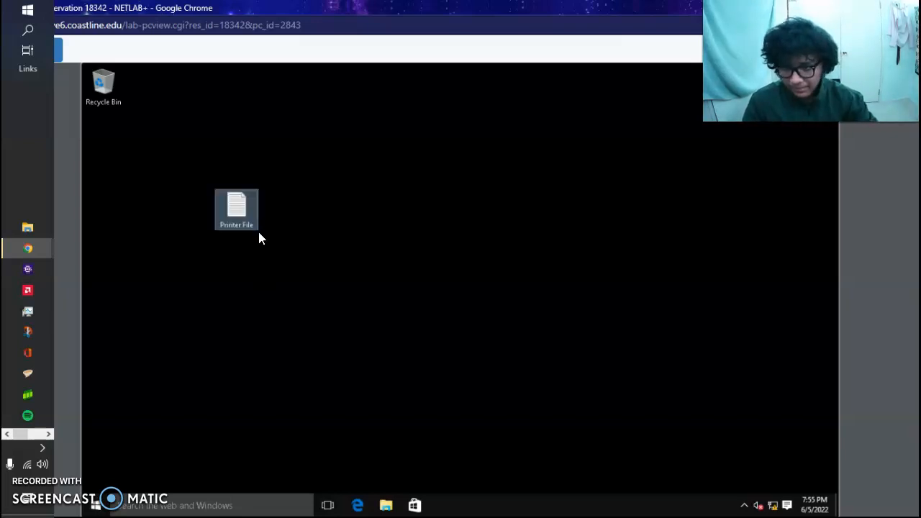
right_click(236, 208)
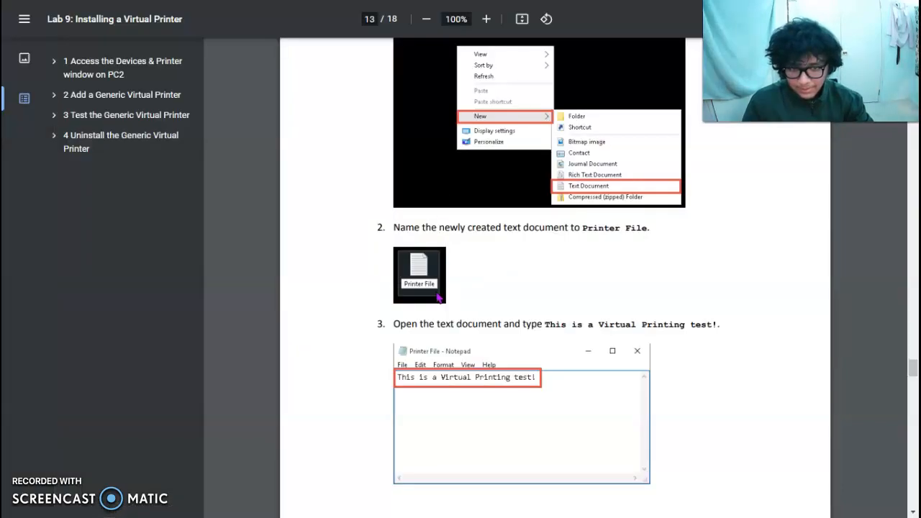
Scroll the Lab 9 guide through the Printed File save step on pages 13–15.
scroll(down, 3)
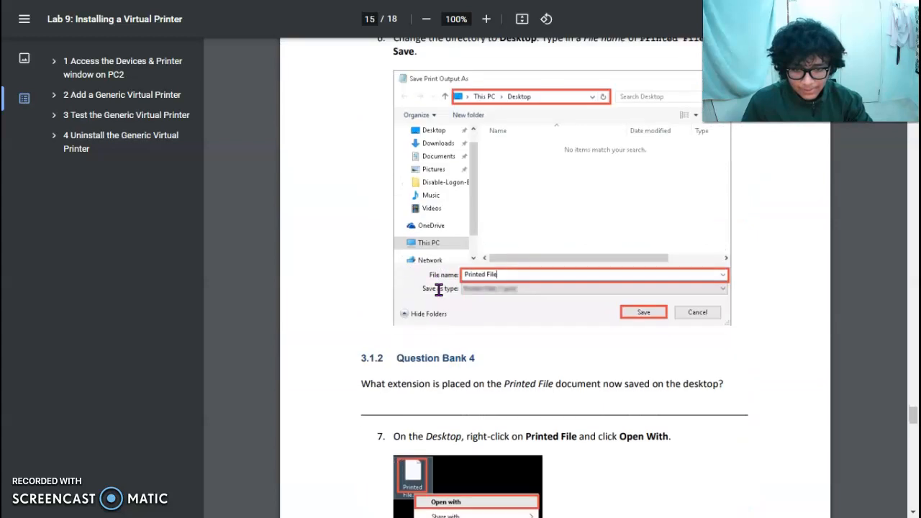
scroll(down, 3)
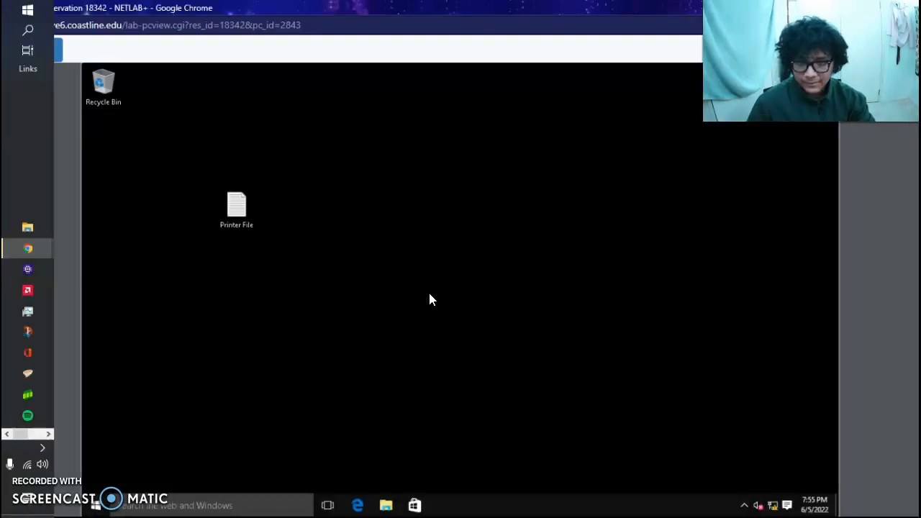
Open Printer File from the desktop and write 'This is a virtual printer test'.
click(237, 209)
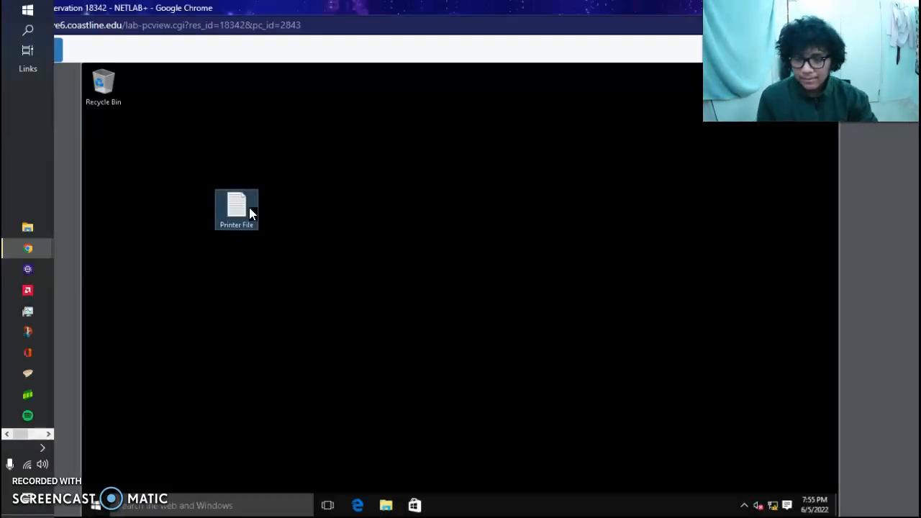
right_click(236, 209)
text(This is a vir)
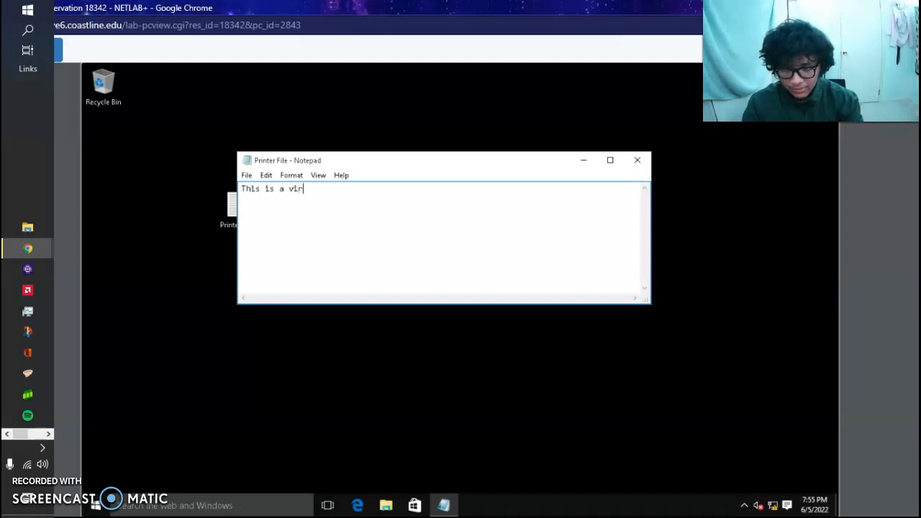
text(tual printer test)
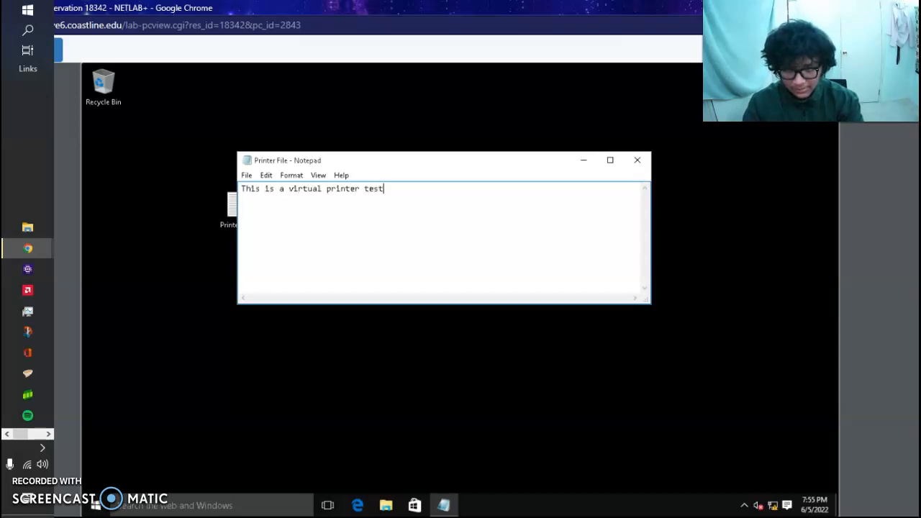
key(Enter)
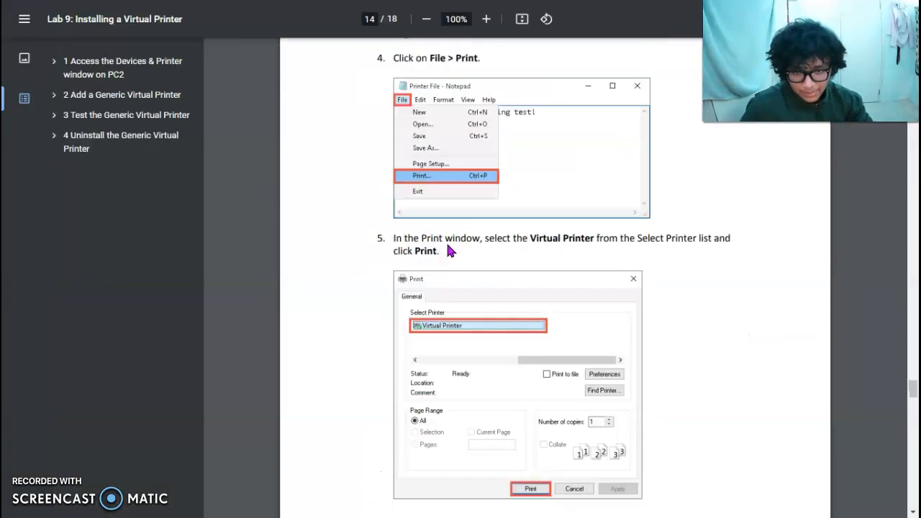
scroll(up, 3)
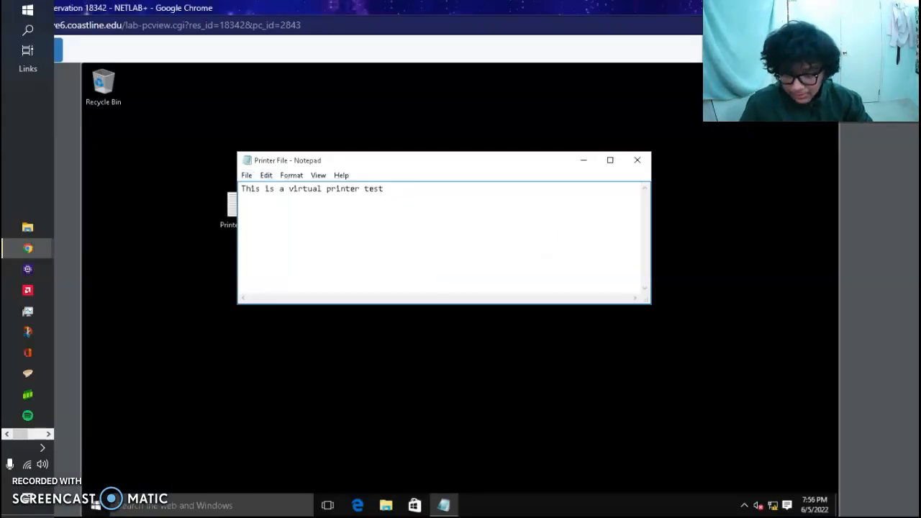
Print Printer File to Virtual Printer, saving the output on the desktop as Printed File.prn.
click(246, 176)
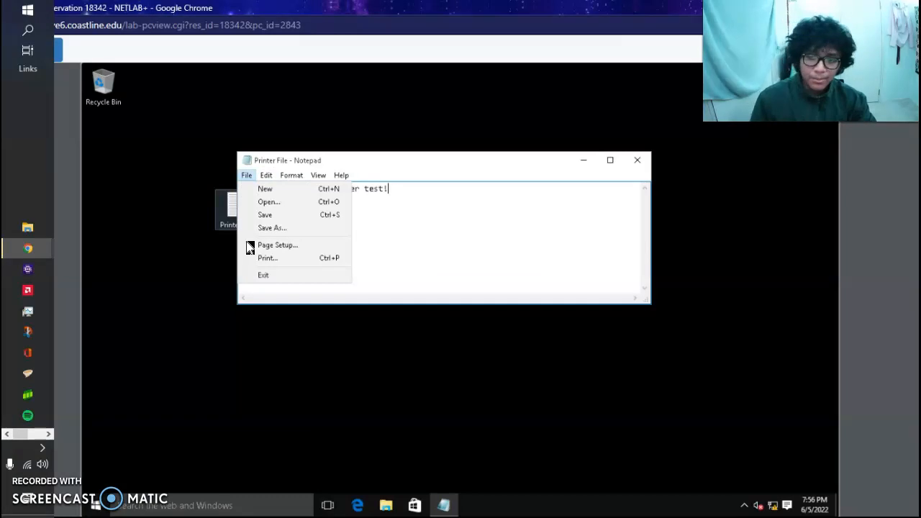
click(268, 257)
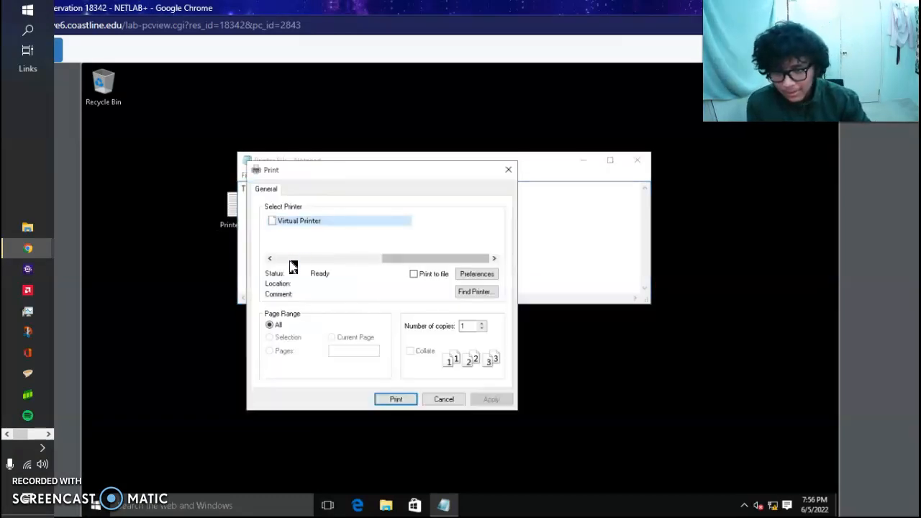
mouse_move(314, 222)
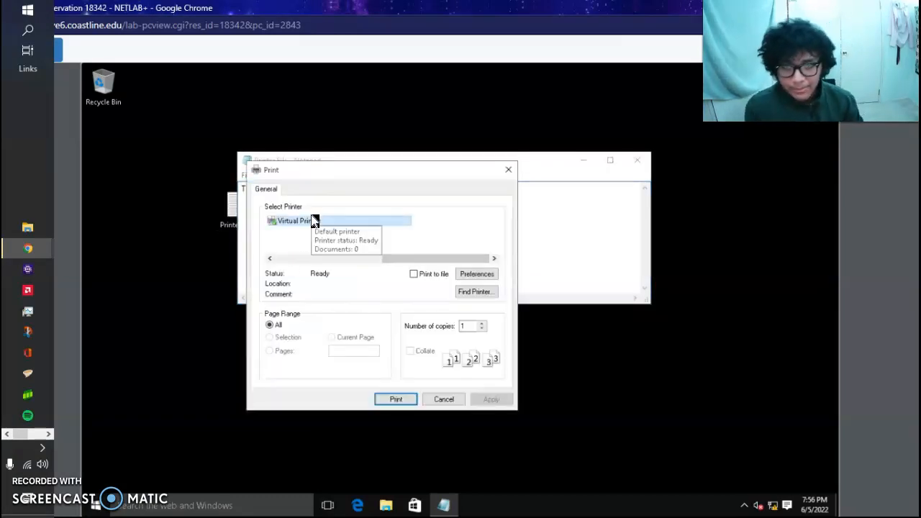
mouse_move(213, 256)
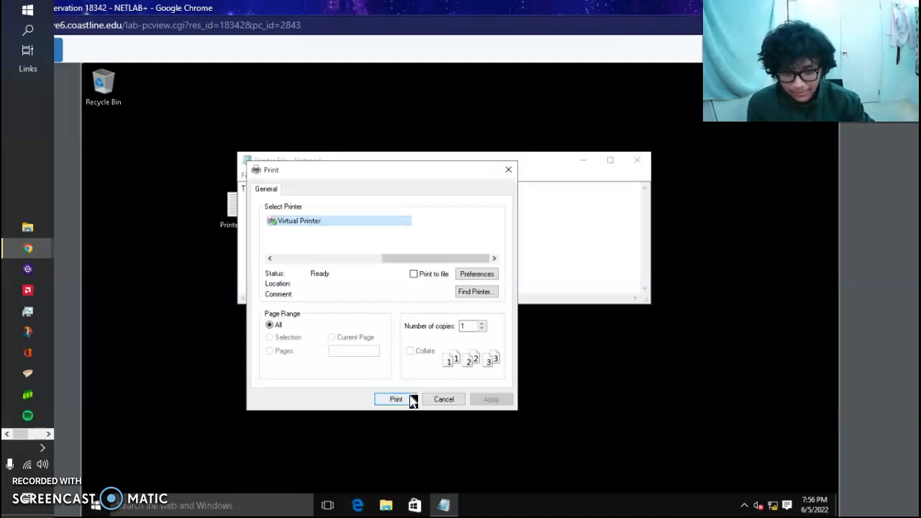
click(396, 399)
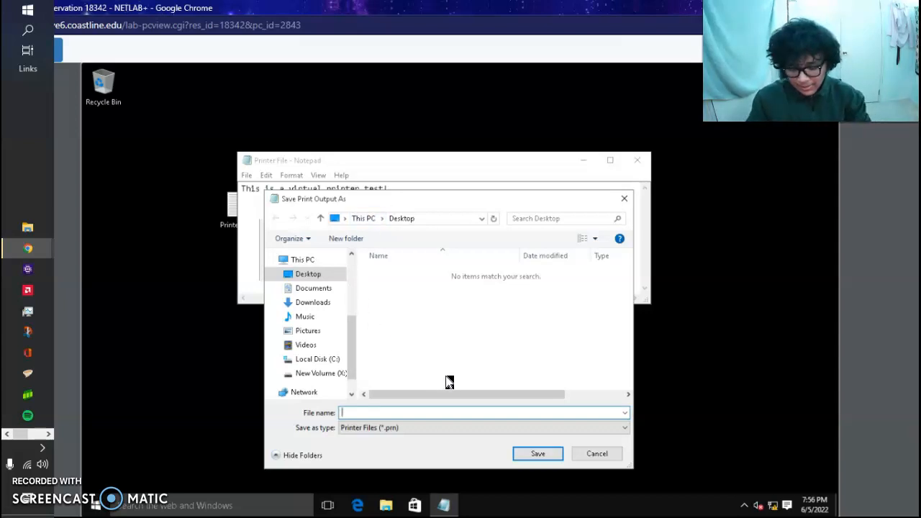
text(Printer)
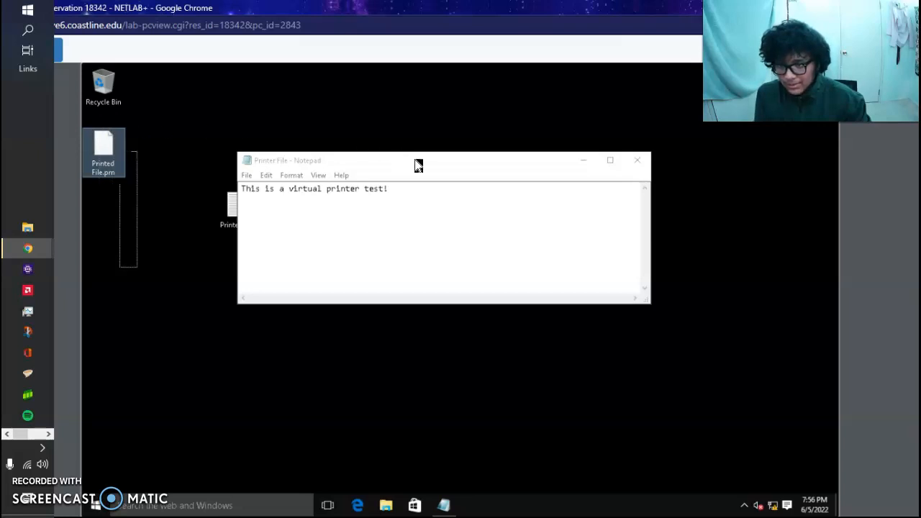
drag(419, 160, 602, 157)
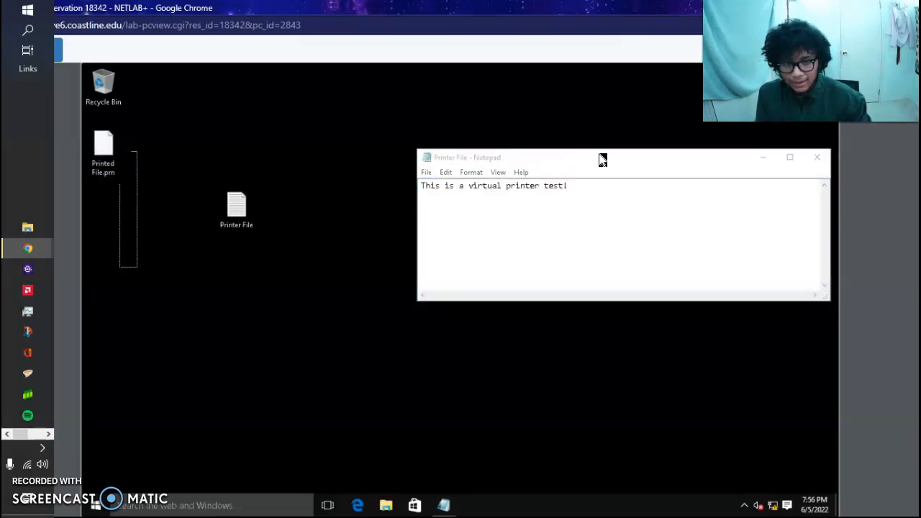
Cancel closing Printer File to keep it unsaved, then return to the guide's Question Bank 3.
click(817, 157)
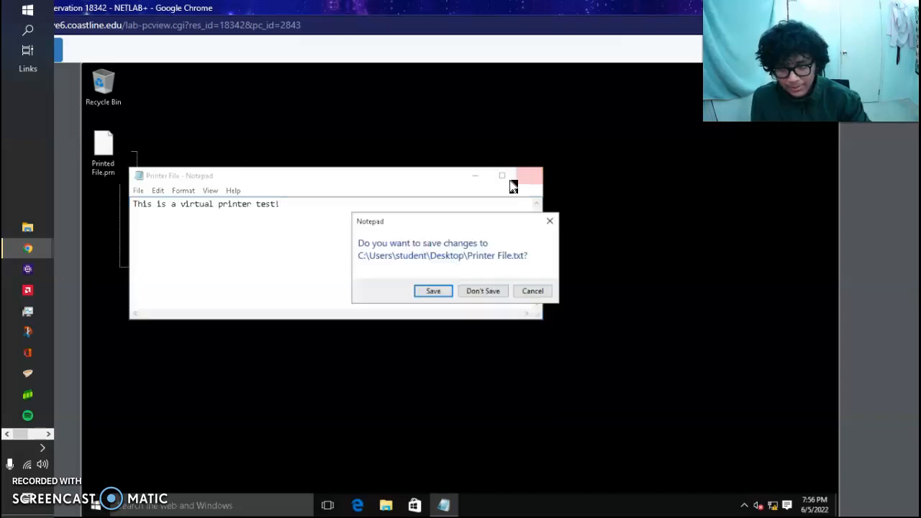
click(483, 290)
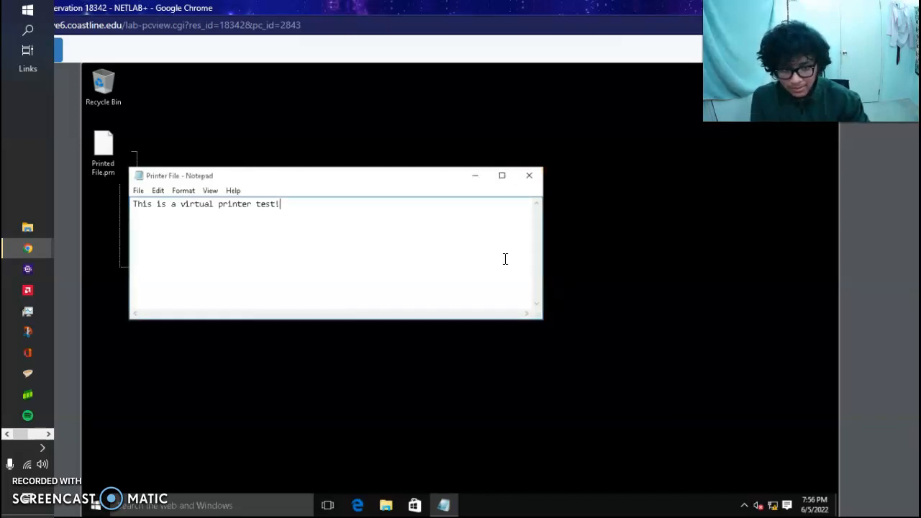
click(530, 176)
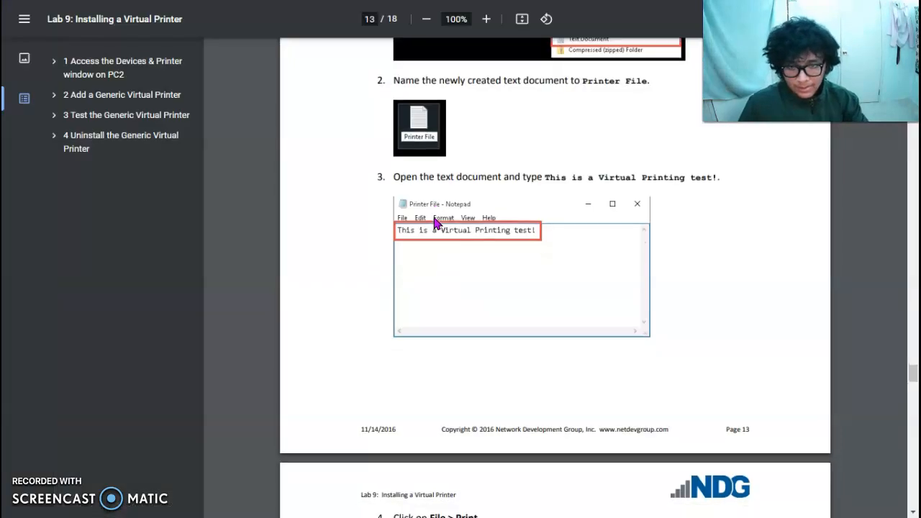
scroll(down, 3)
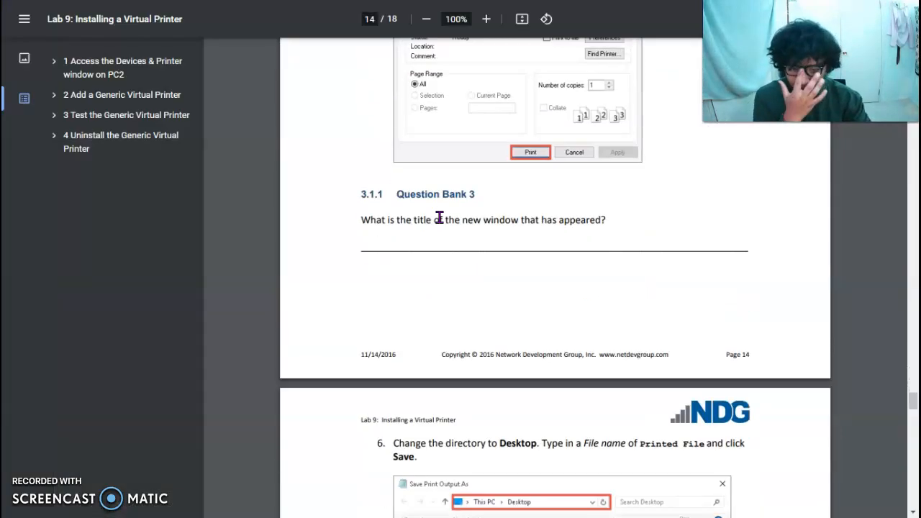
Scroll the lab manual through pages 14–17 up to the uninstall steps.
scroll(down, 3)
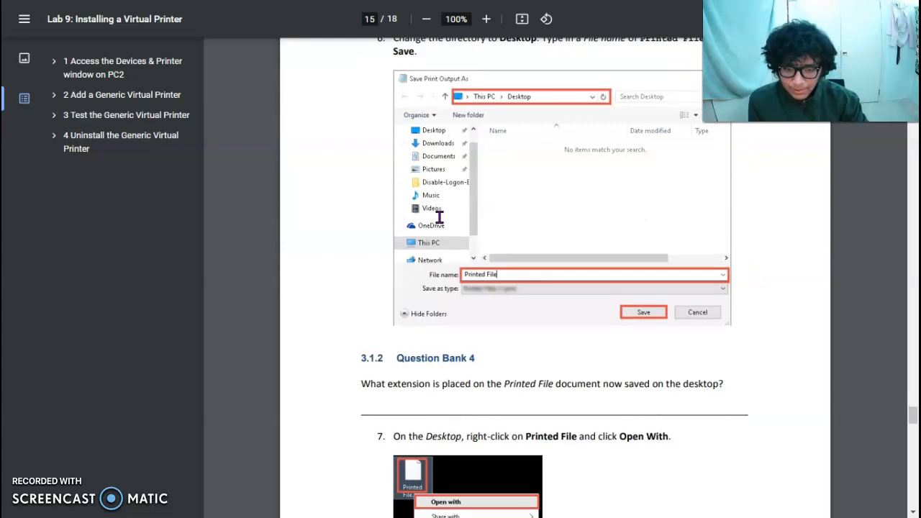
scroll(down, 3)
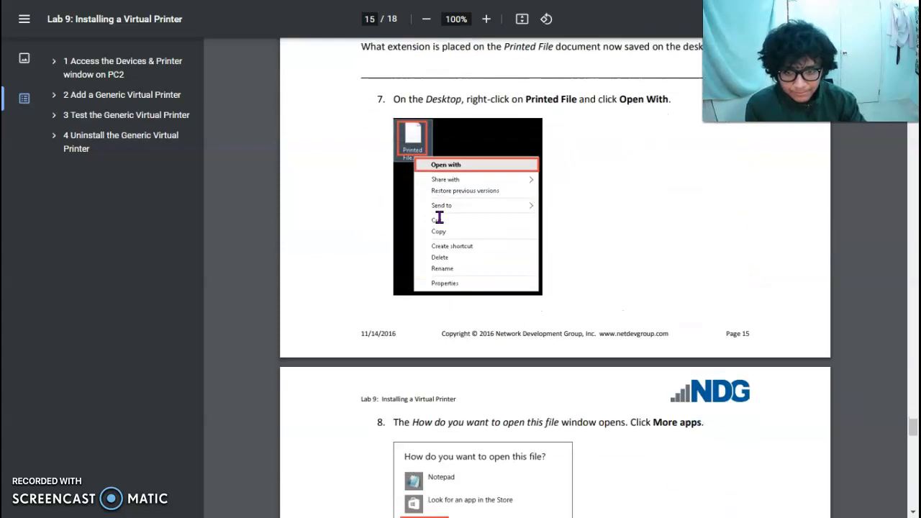
scroll(down, 3)
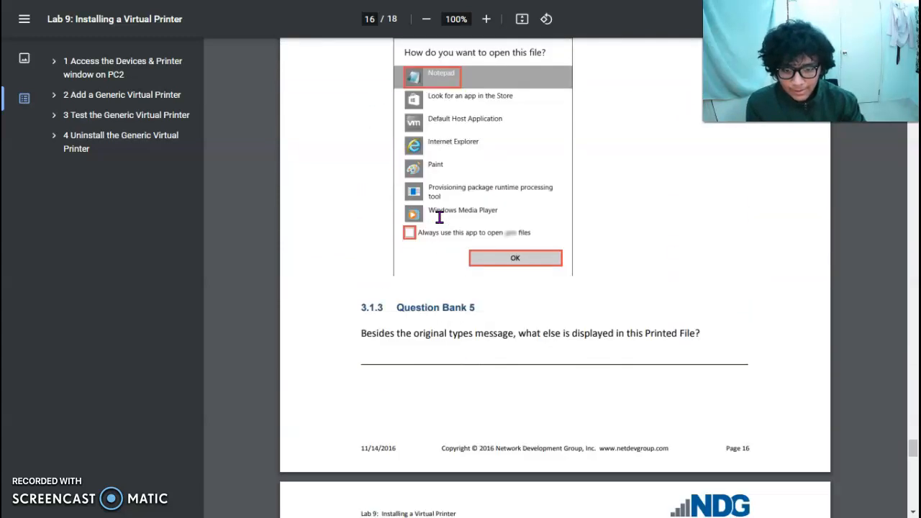
scroll(down, 3)
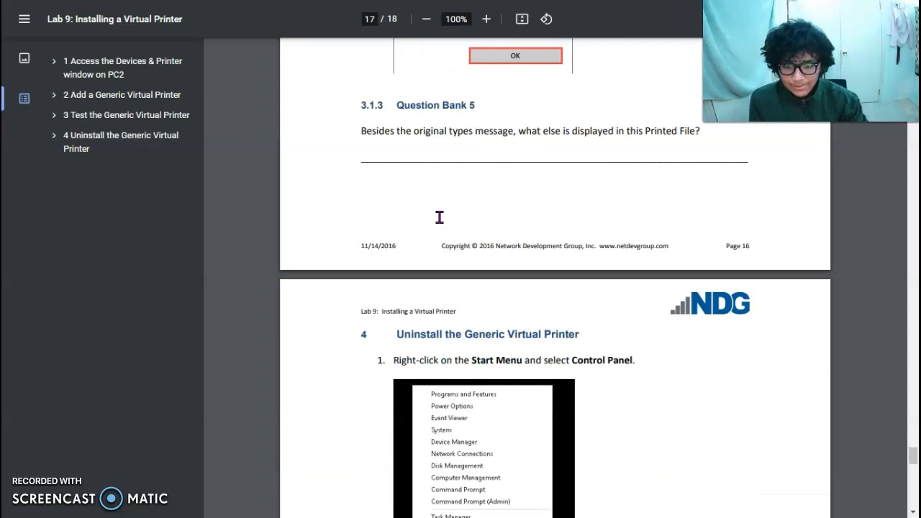
scroll(down, 3)
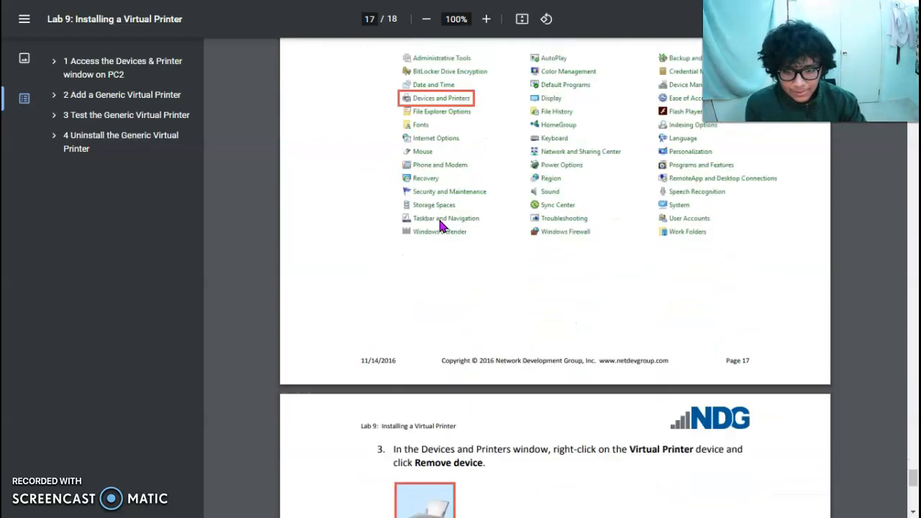
scroll(down, 3)
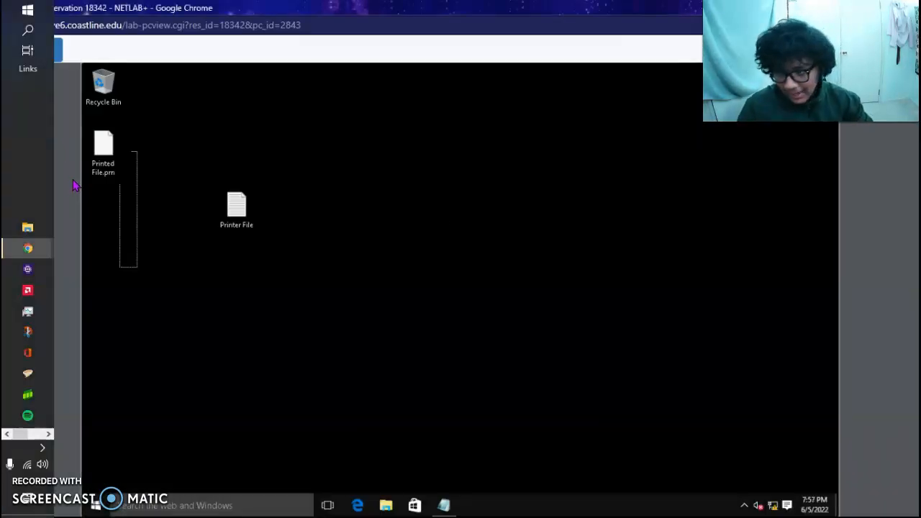
Open Printed File.prn with Notepad to view the virtual printer test text, then close it.
right_click(104, 144)
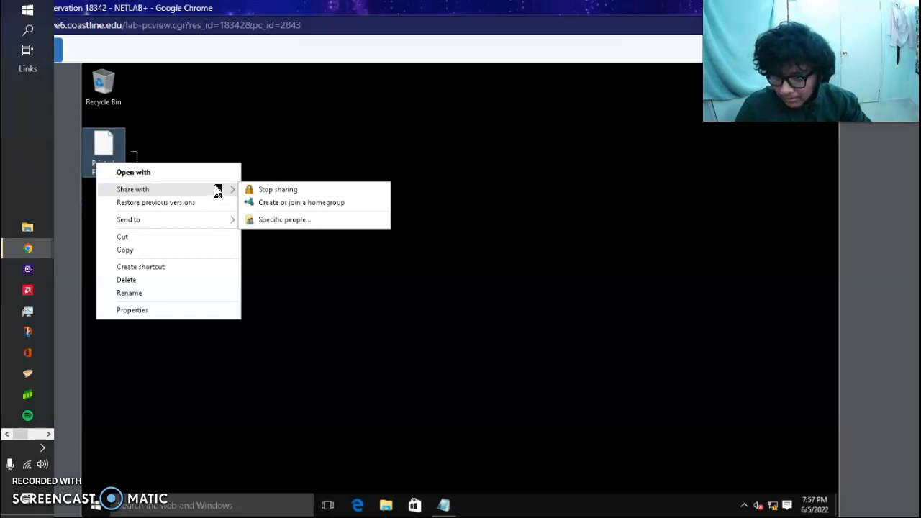
click(132, 173)
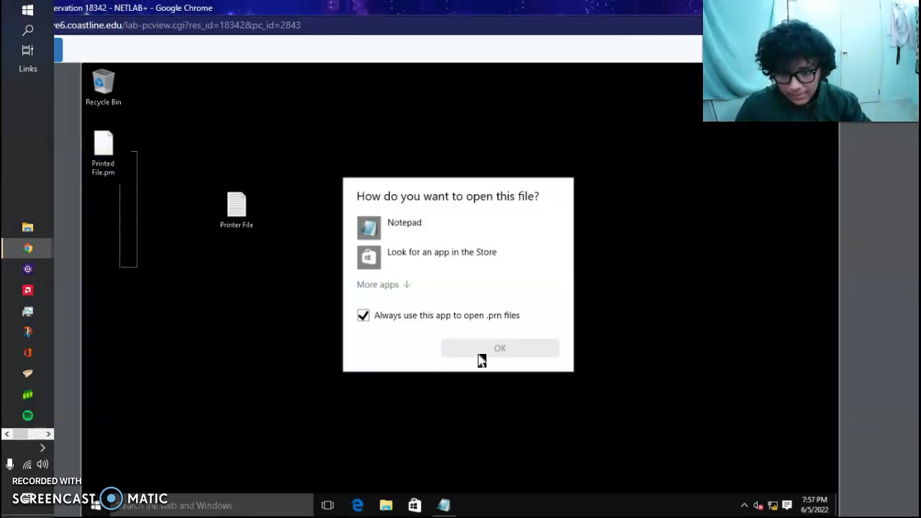
click(378, 285)
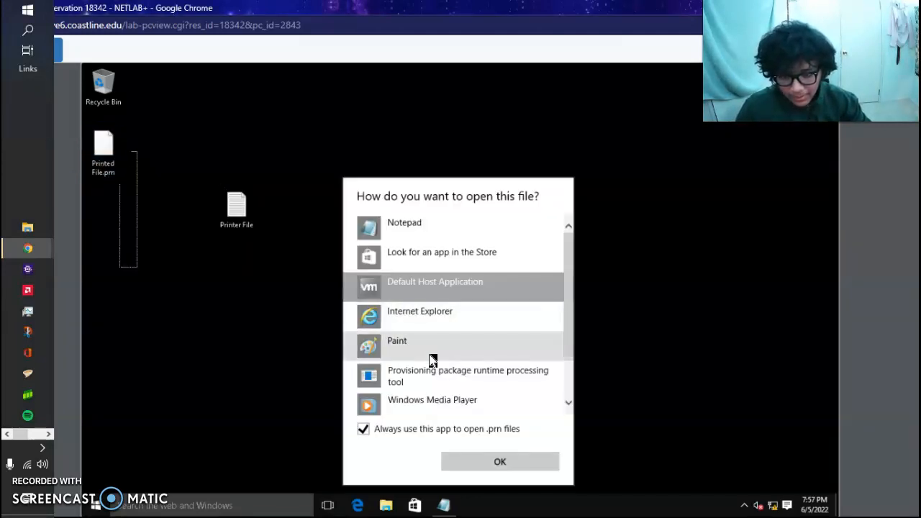
mouse_move(416, 369)
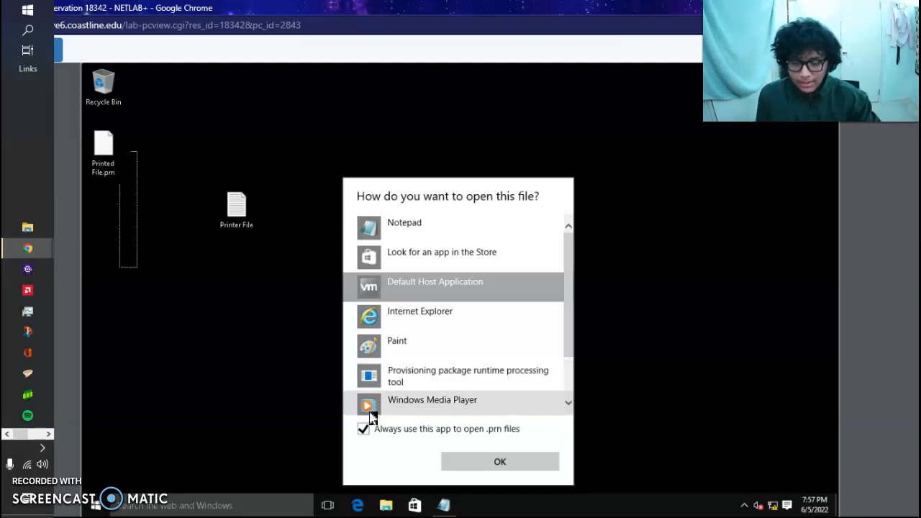
click(363, 429)
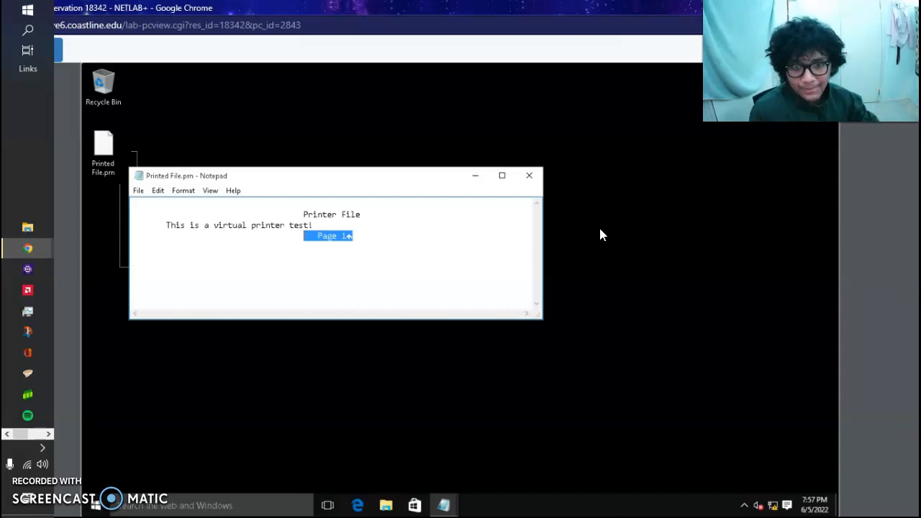
mouse_move(529, 176)
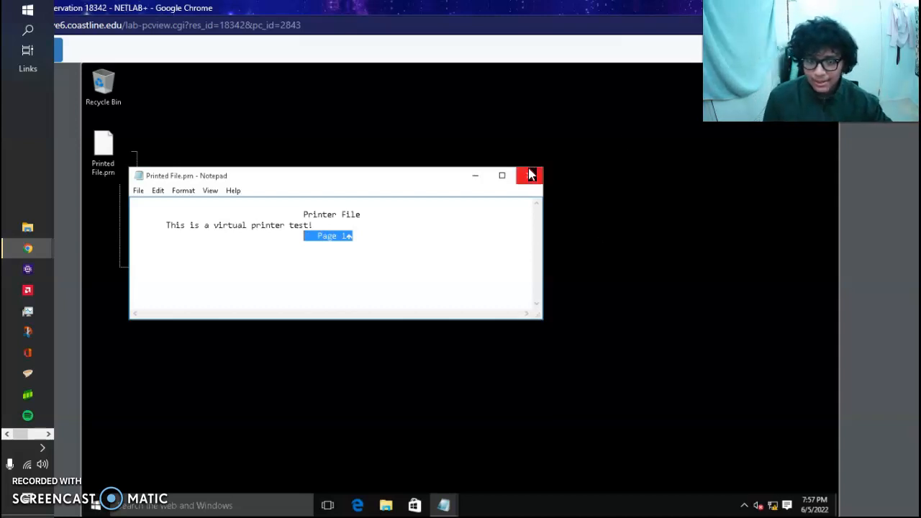
click(529, 175)
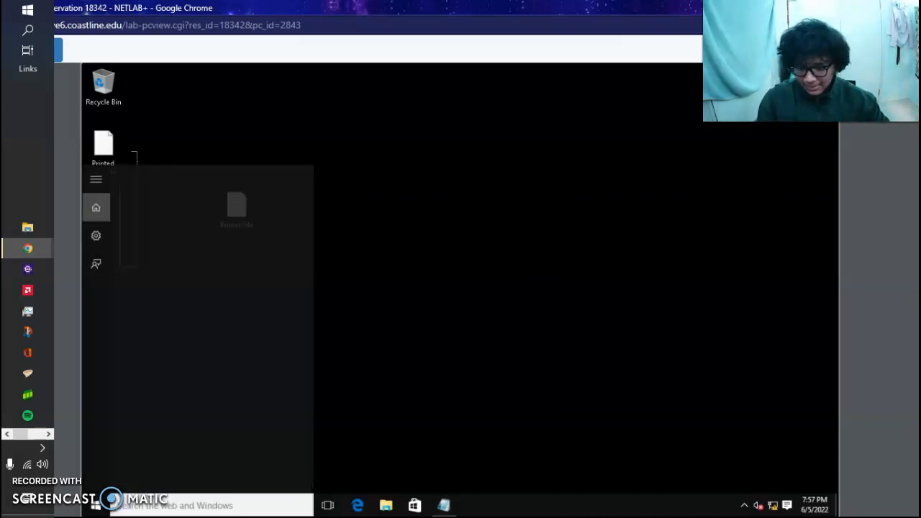
Search Start for 'control panel' and open Control Panel's Devices and Printers.
text(control panel)
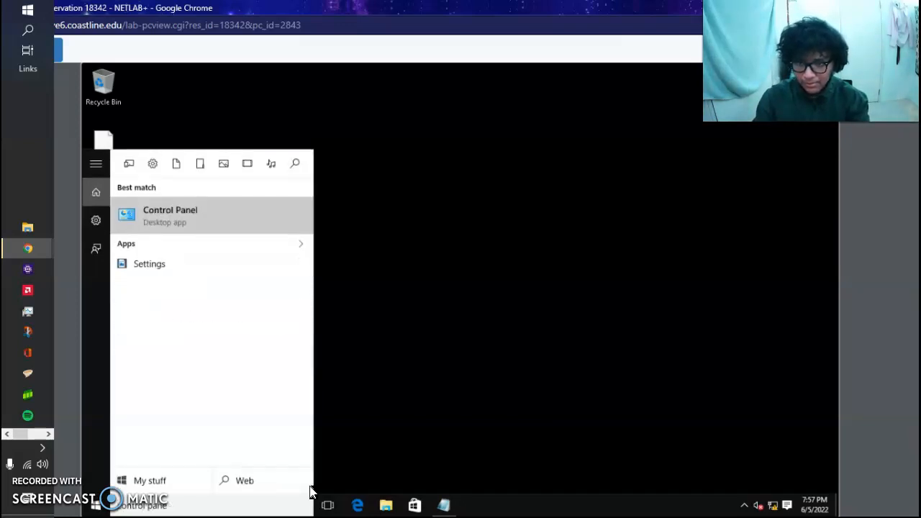
click(170, 216)
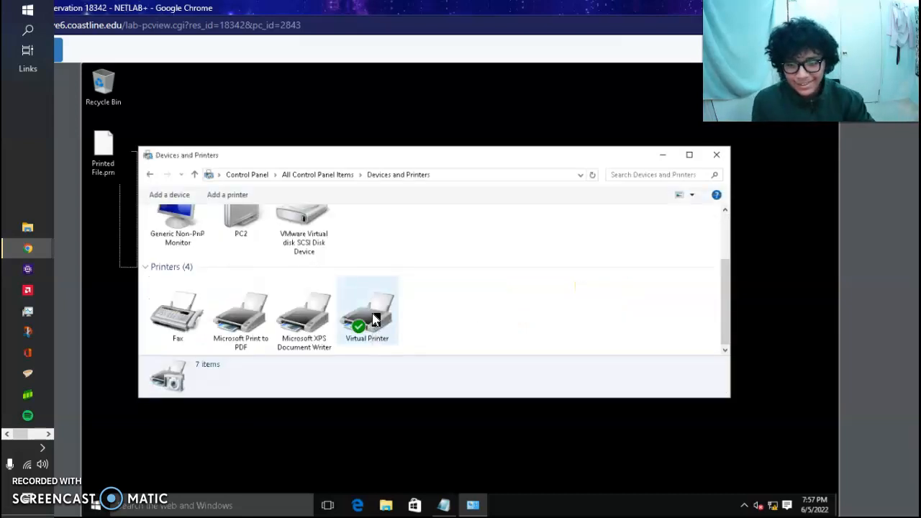
Remove the Virtual Printer device and confirm, then check the guide's remaining steps.
right_click(371, 309)
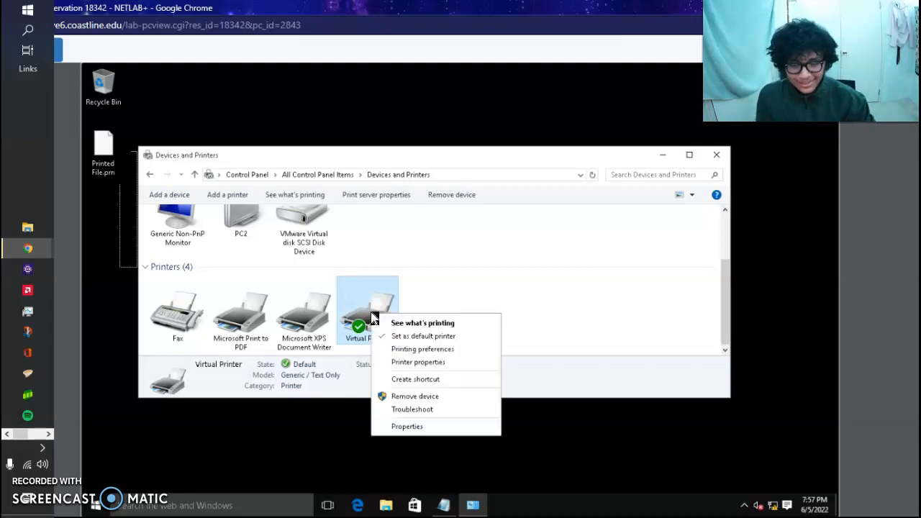
mouse_move(436, 400)
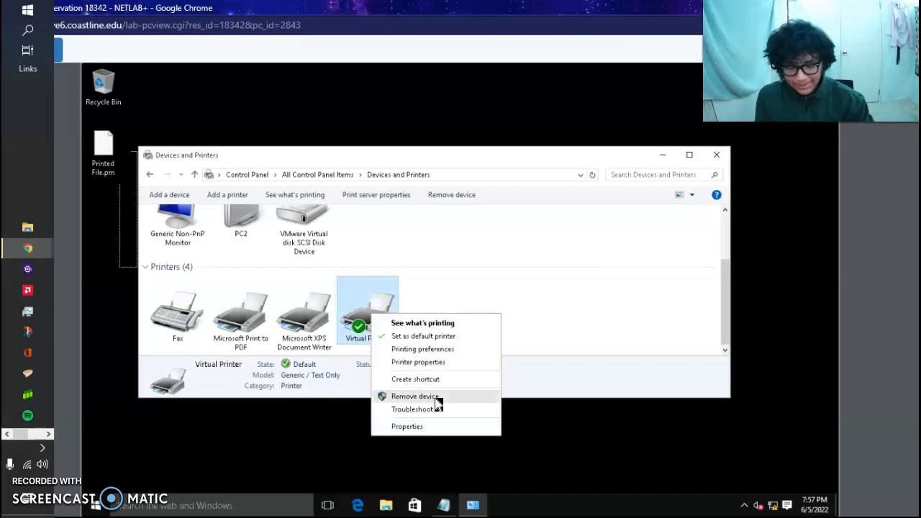
click(415, 396)
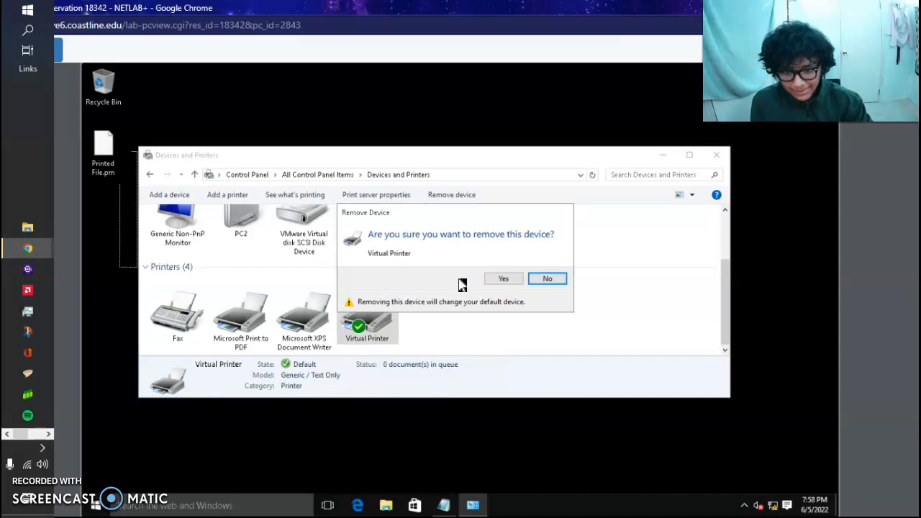
mouse_move(517, 276)
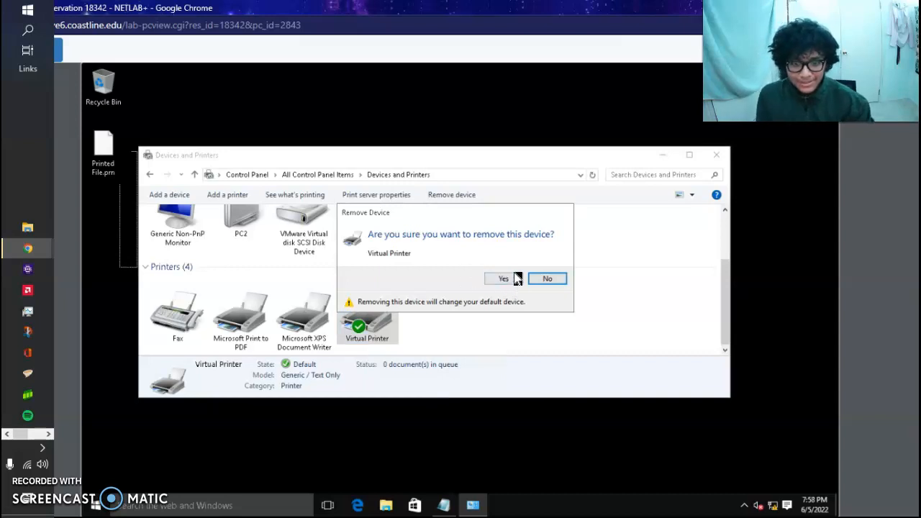
click(501, 279)
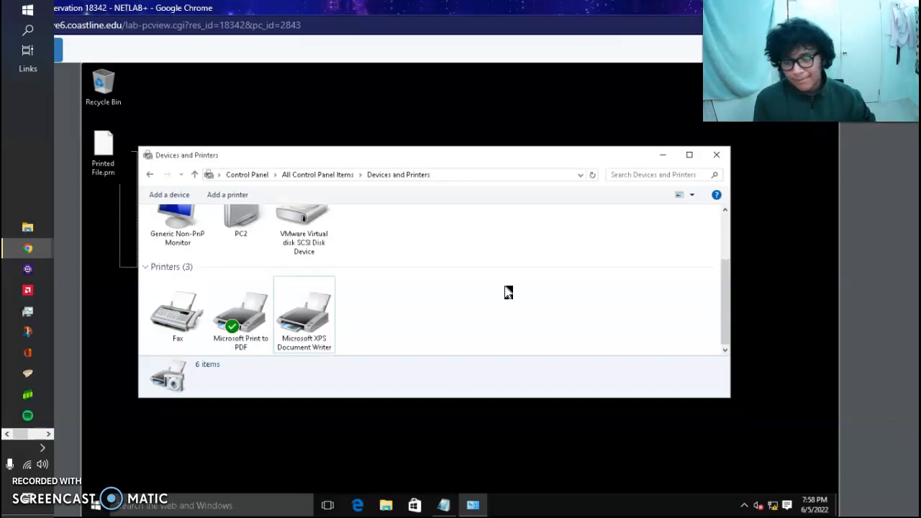
click(717, 154)
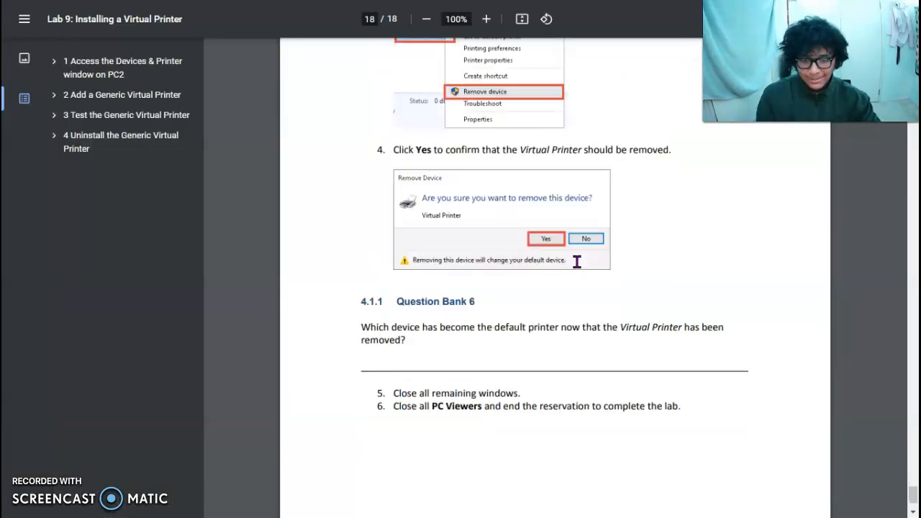
scroll(down, 3)
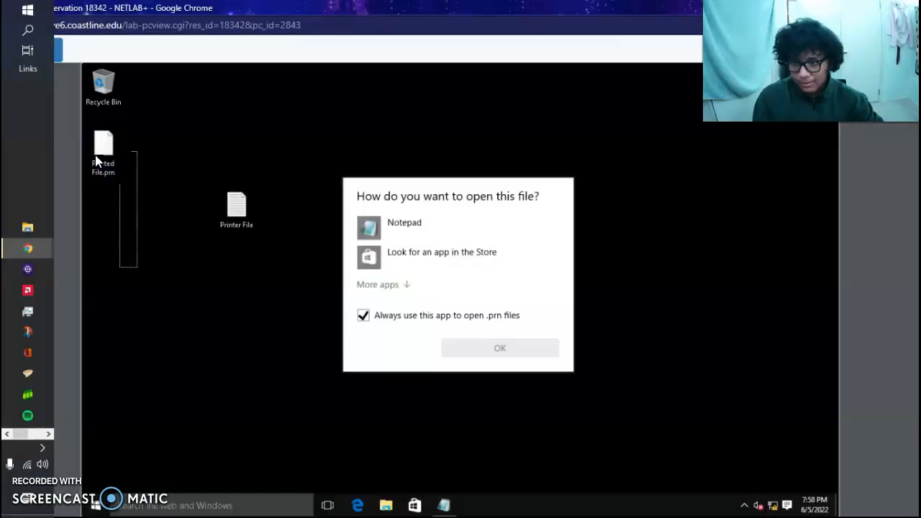
Open Printer File with Notepad, unchecking 'Always use this app' for .prn files.
click(363, 315)
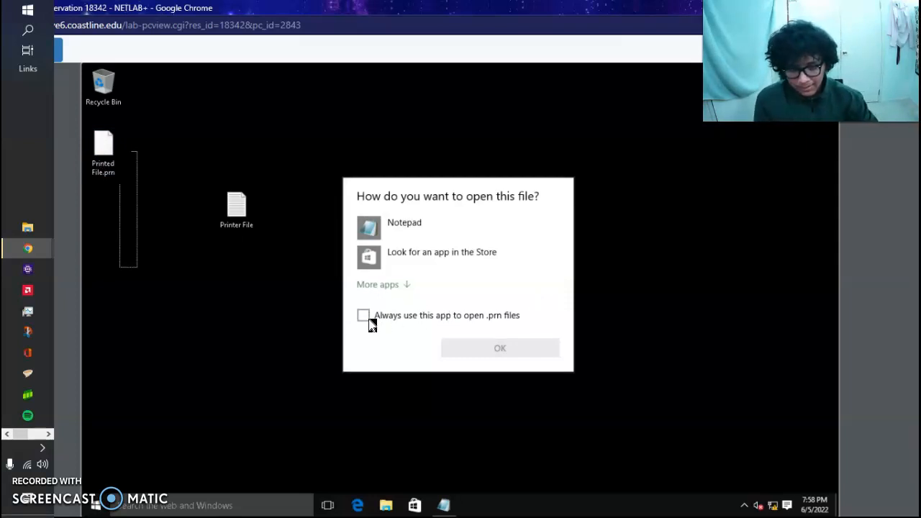
click(377, 285)
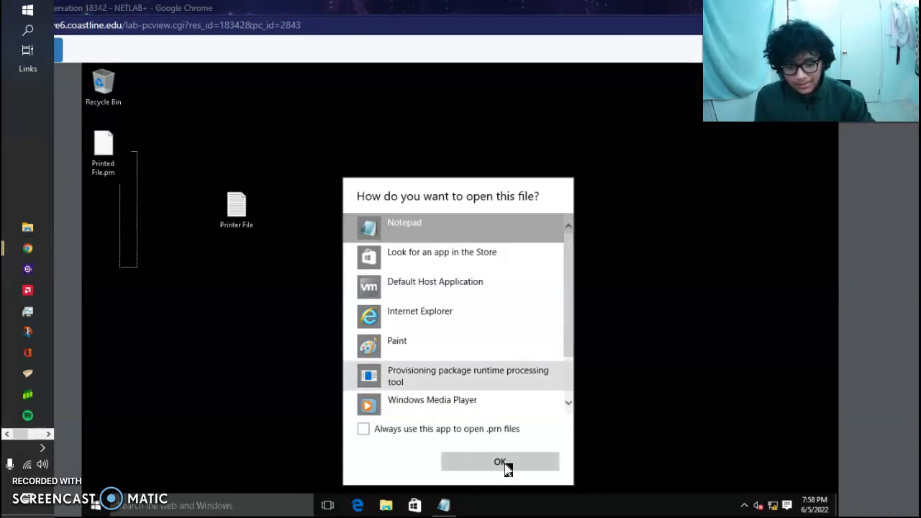
click(501, 461)
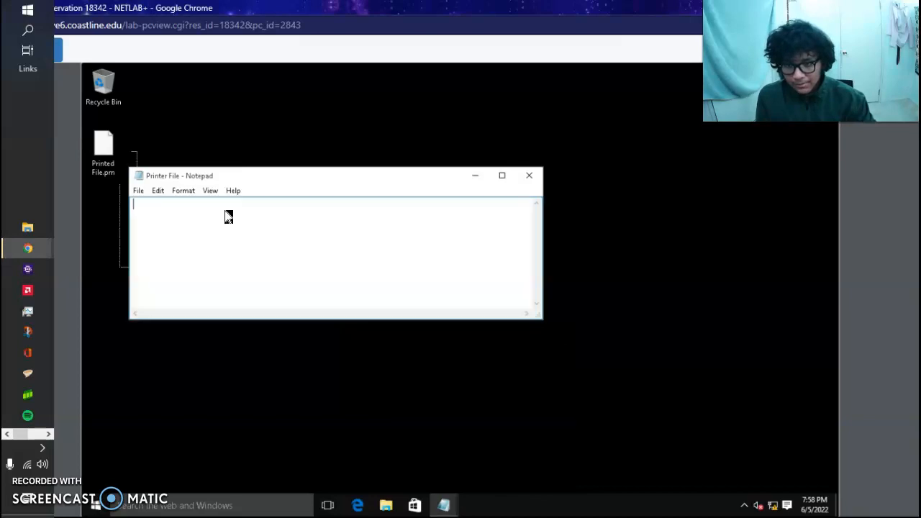
Write a test line and check Print shows only Fax, Microsoft Print to PDF and XPS Writer.
text(THis isd a tes)
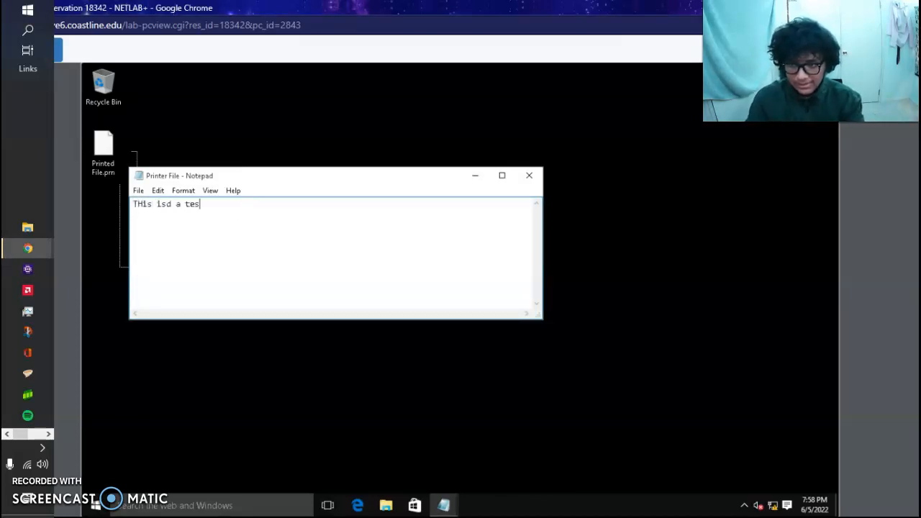
text(t)
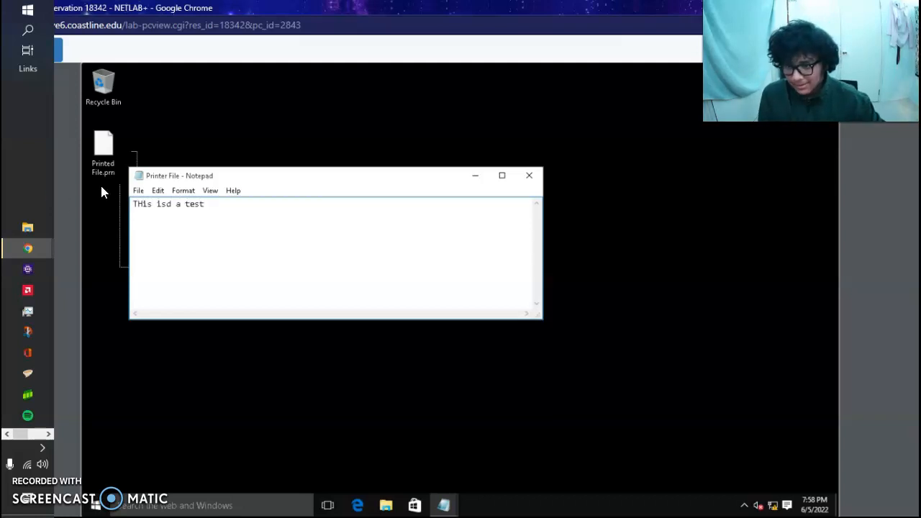
click(138, 190)
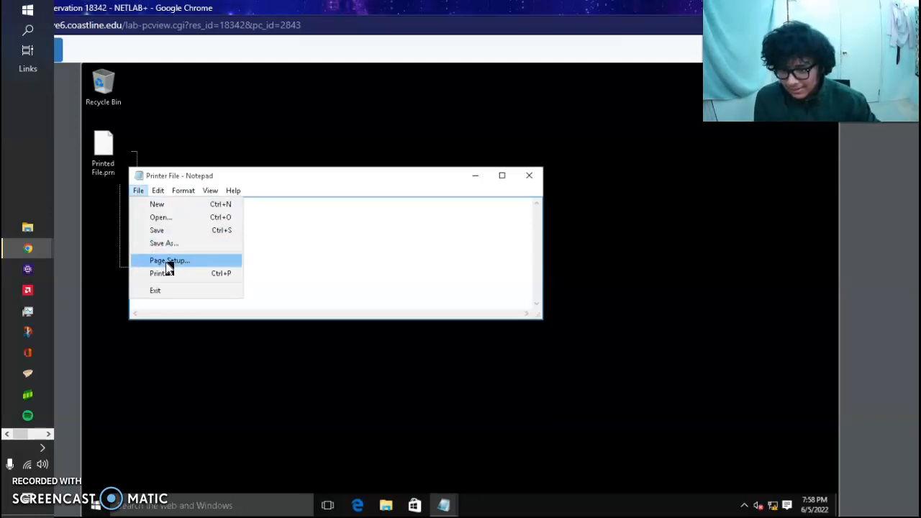
click(160, 274)
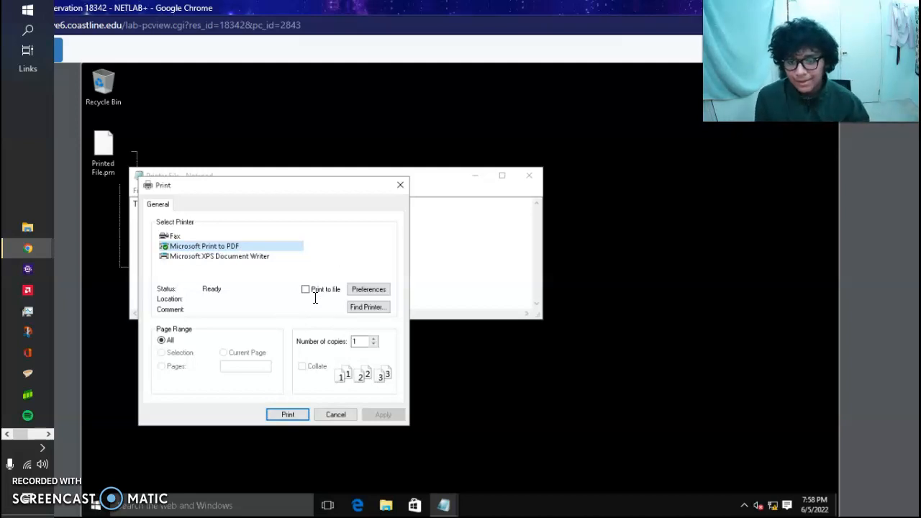
mouse_move(398, 144)
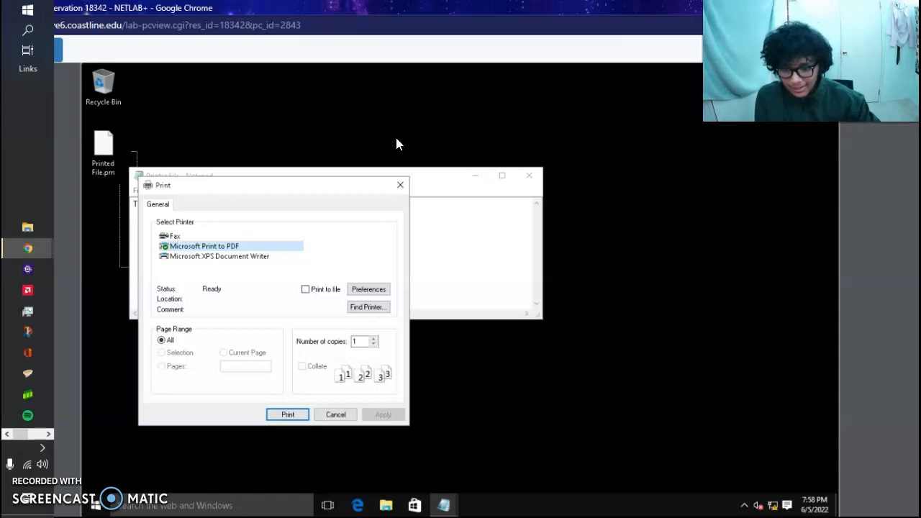
click(288, 415)
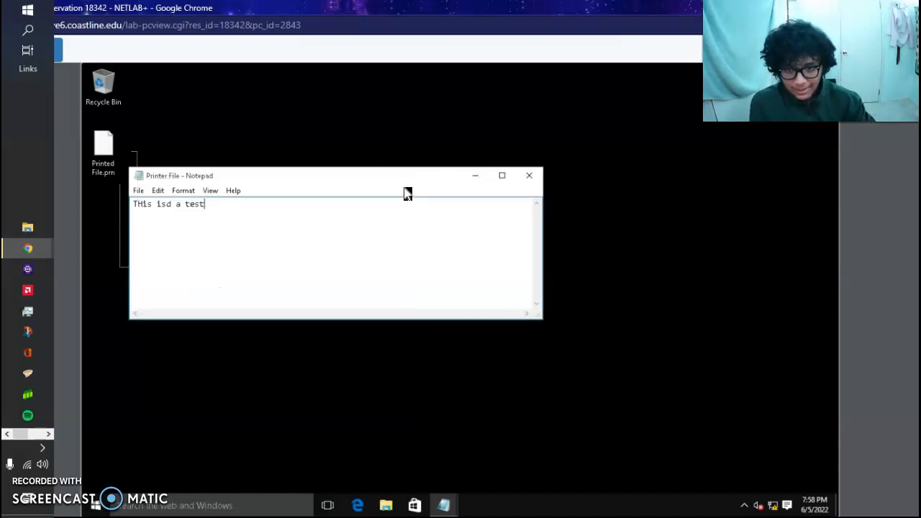
Close the test note and discard the unsaved text.
click(529, 176)
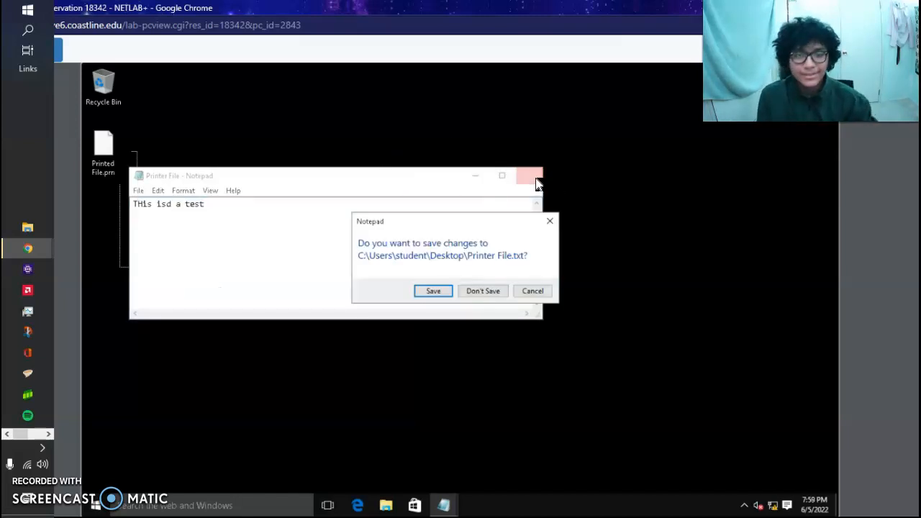
click(432, 291)
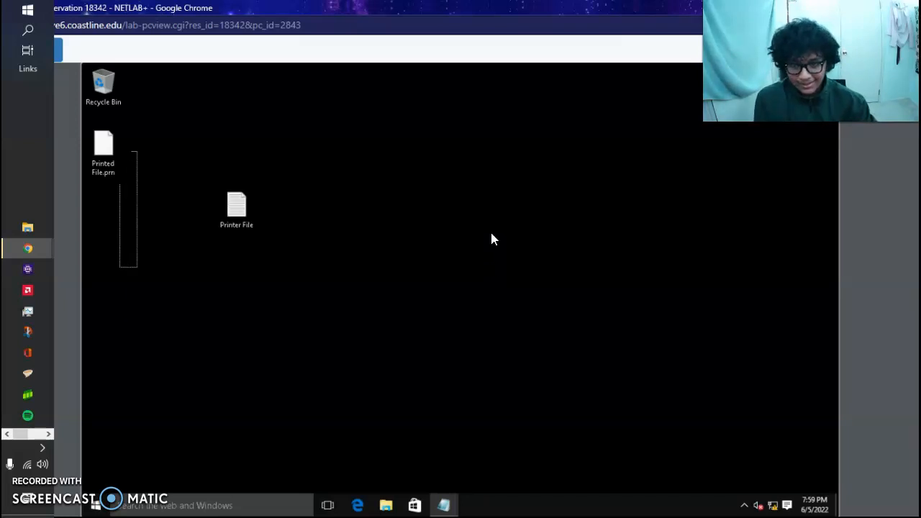